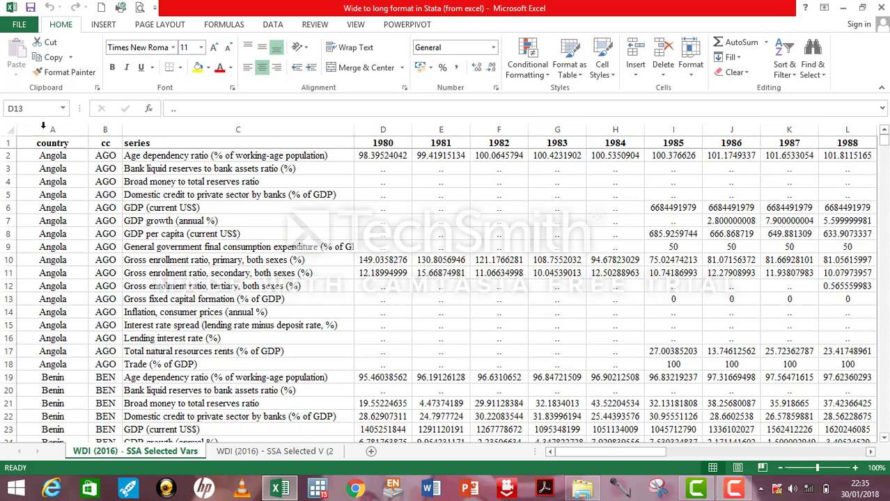
# Insert a c_id column before country and enter 1 as its first value
pyautogui.click(52, 129)
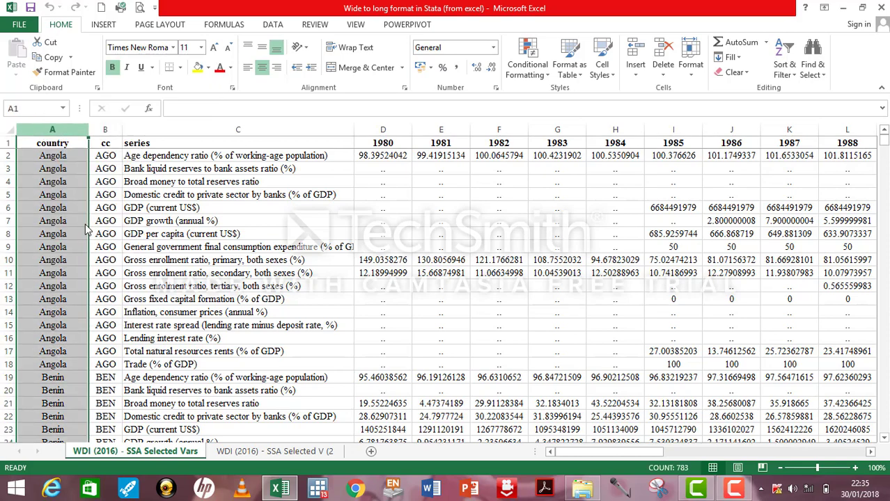
pyautogui.click(52, 129)
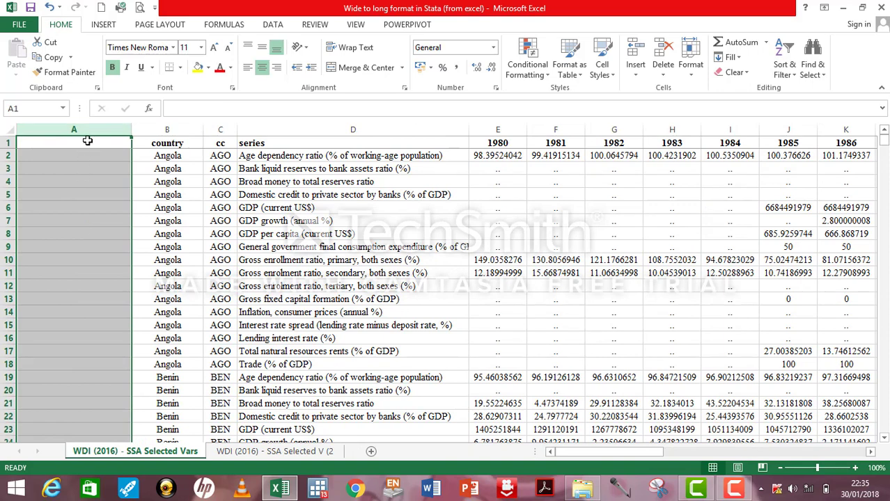
pyautogui.write('c')
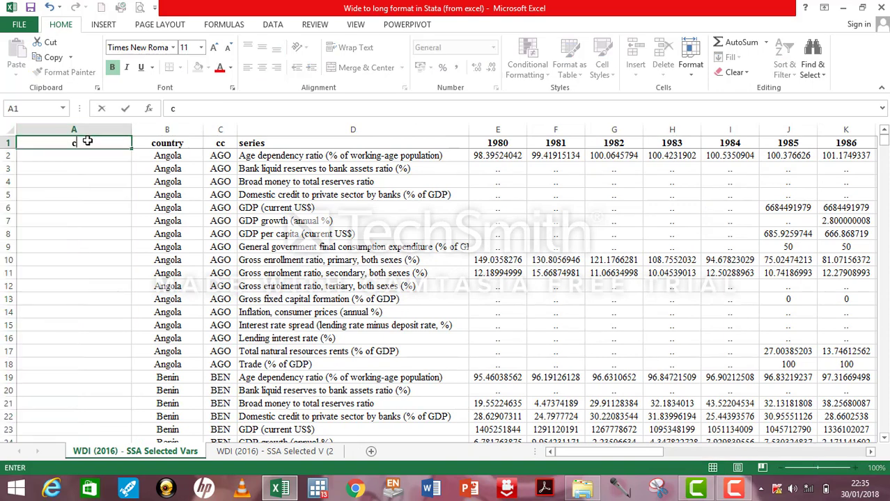
pyautogui.write('_id')
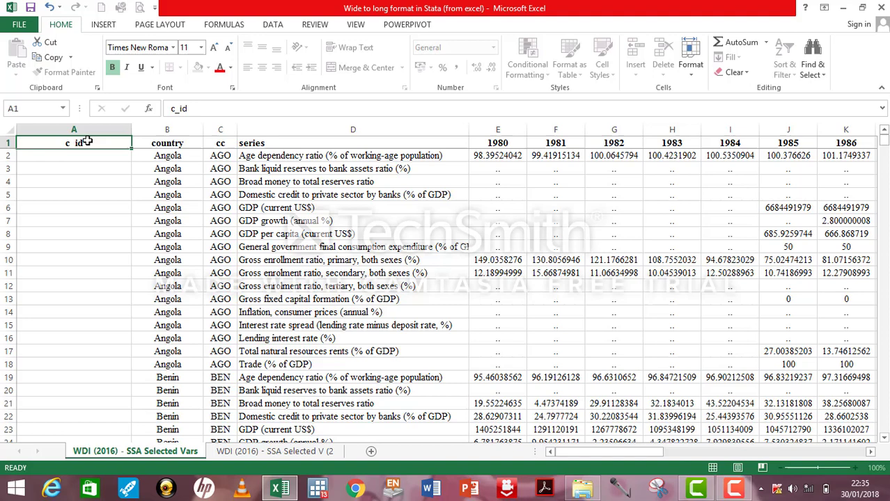
pyautogui.click(74, 155)
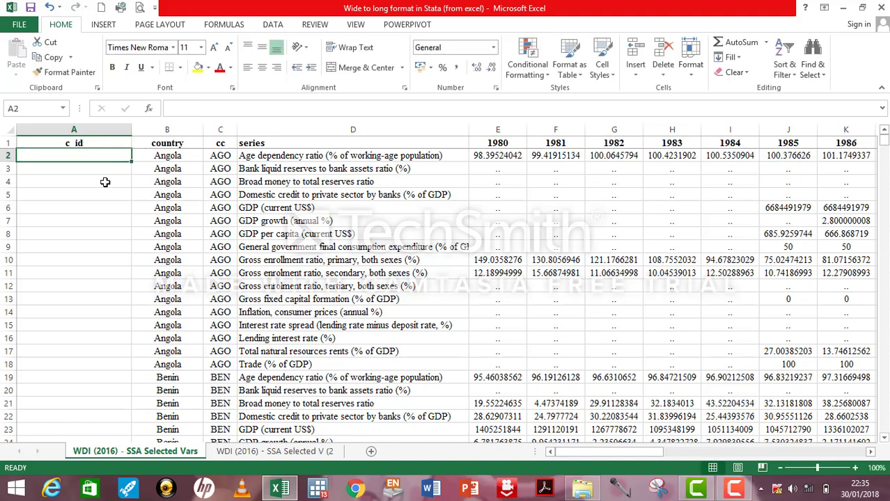
pyautogui.write('1')
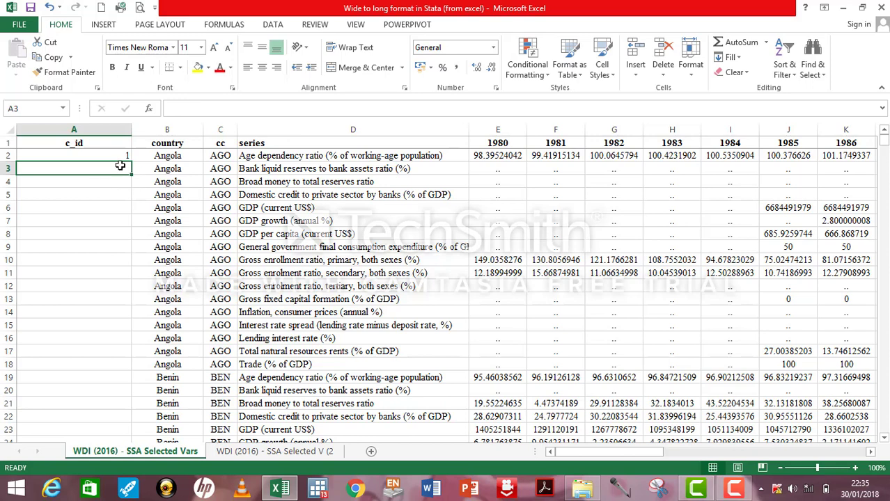
# Enter =IF(B3=B2,A2,A2+1) in A3 so c_id increments when the country changes
pyautogui.write('=')
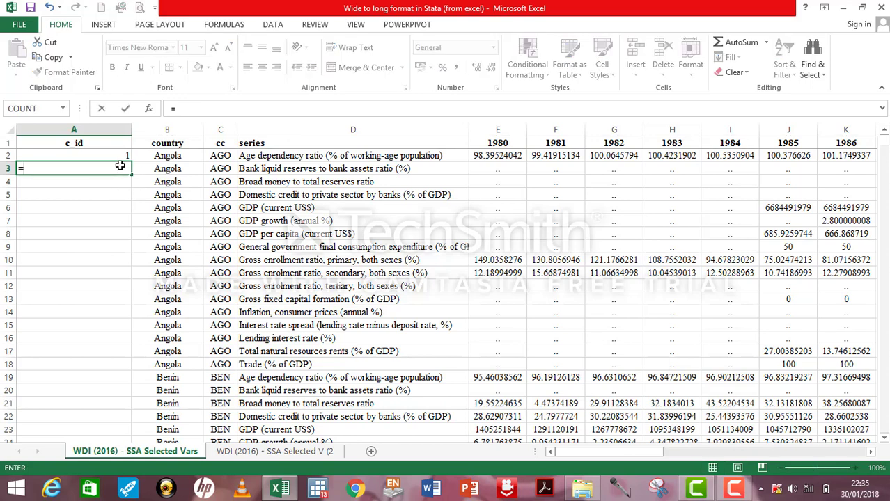
pyautogui.write('if(')
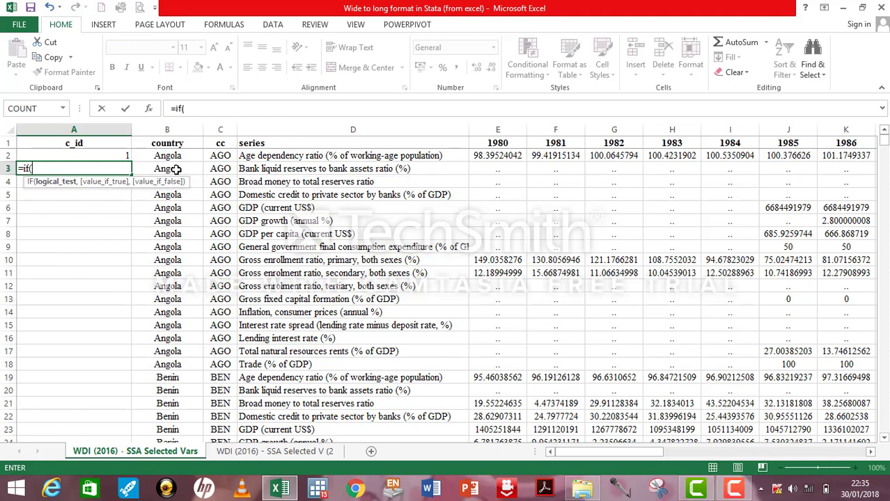
pyautogui.click(167, 169)
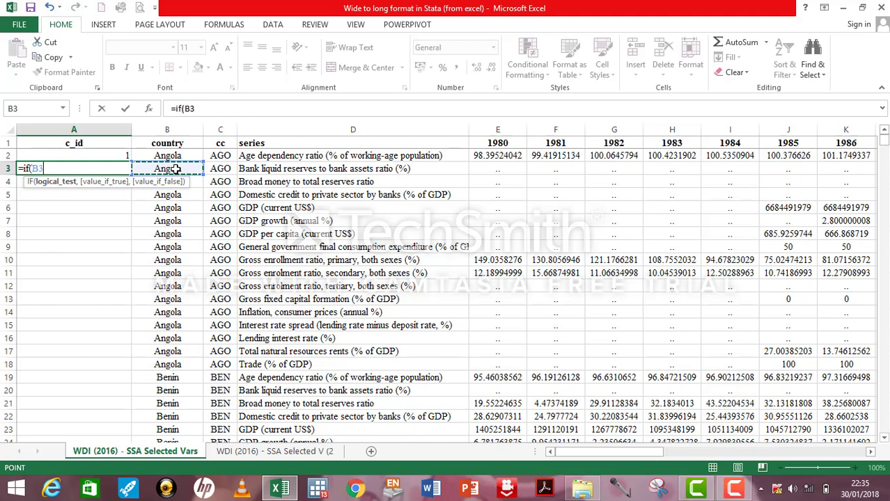
pyautogui.click(167, 156)
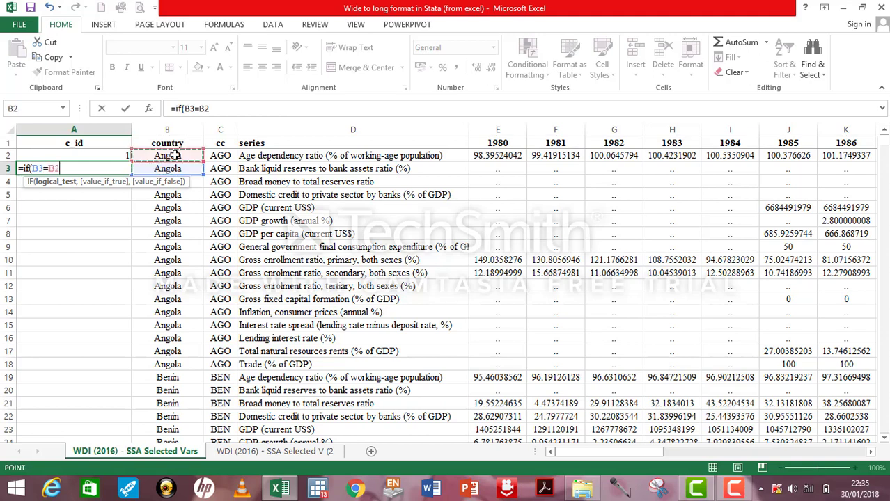
pyautogui.write(',')
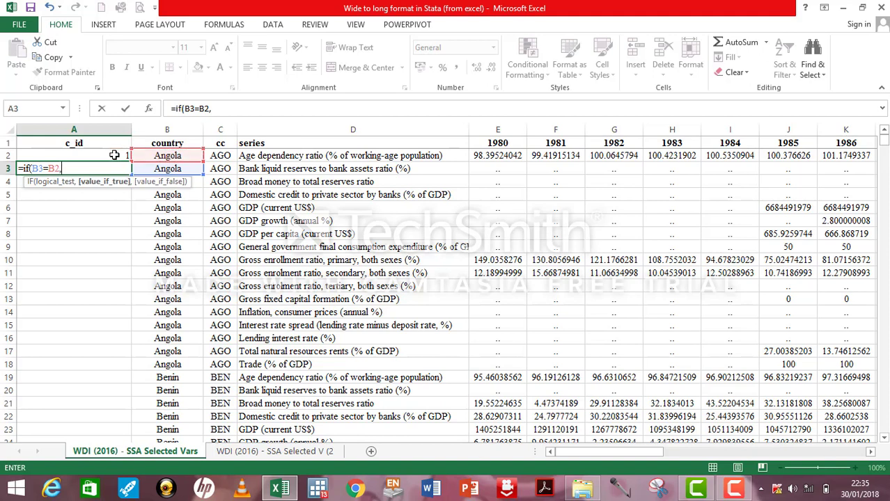
pyautogui.write('A2A2,')
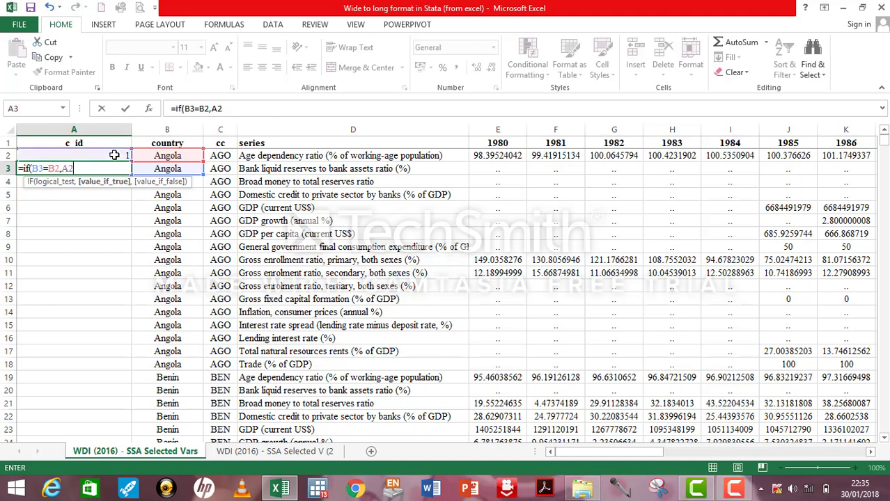
pyautogui.write(',A2')
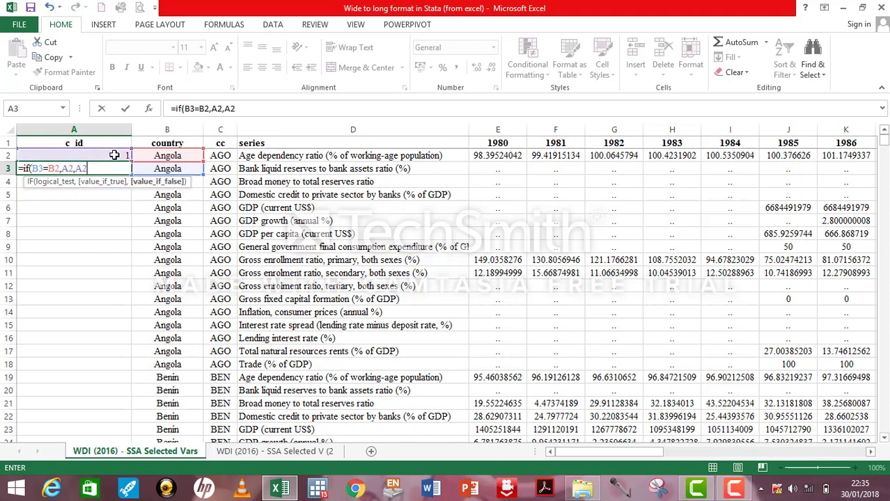
pyautogui.write('+1')
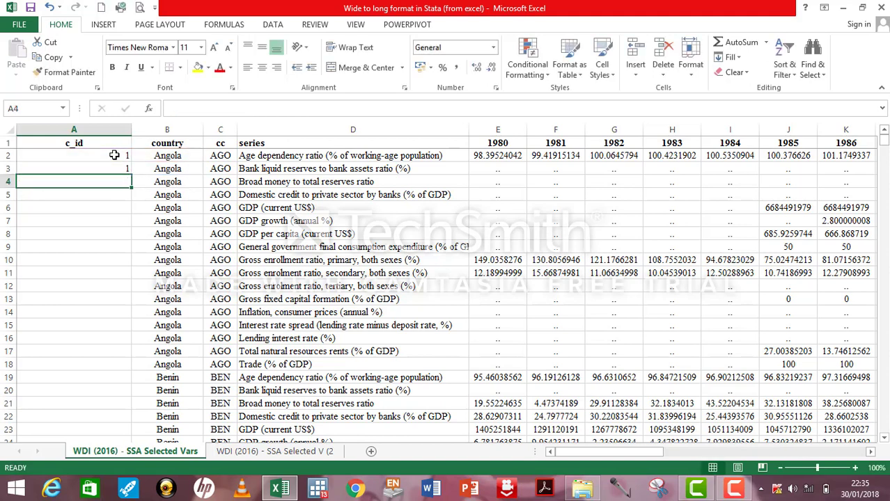
# Fill the c_id formula down to row 783 and confirm ids run from Angola 1 to Zimbabwe 46
pyautogui.click(73, 169)
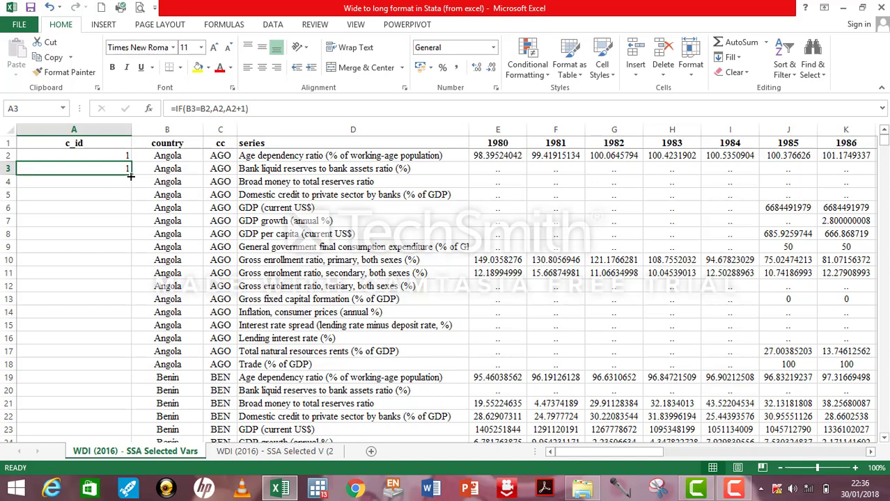
pyautogui.moveTo(134, 180)
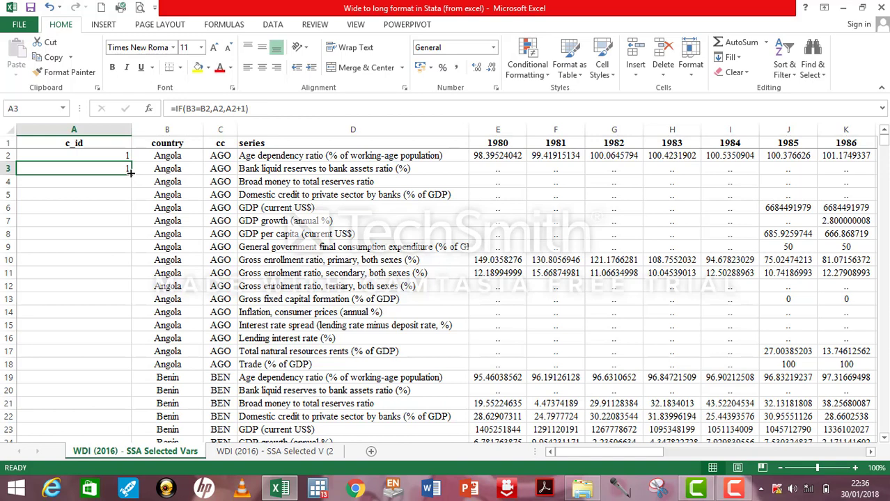
pyautogui.moveTo(129, 174); pyautogui.dragTo(129, 436)
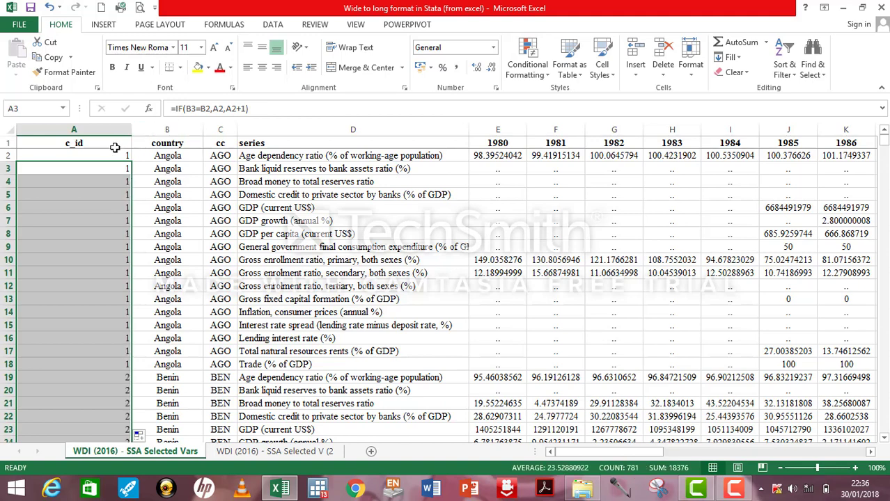
pyautogui.click(73, 143)
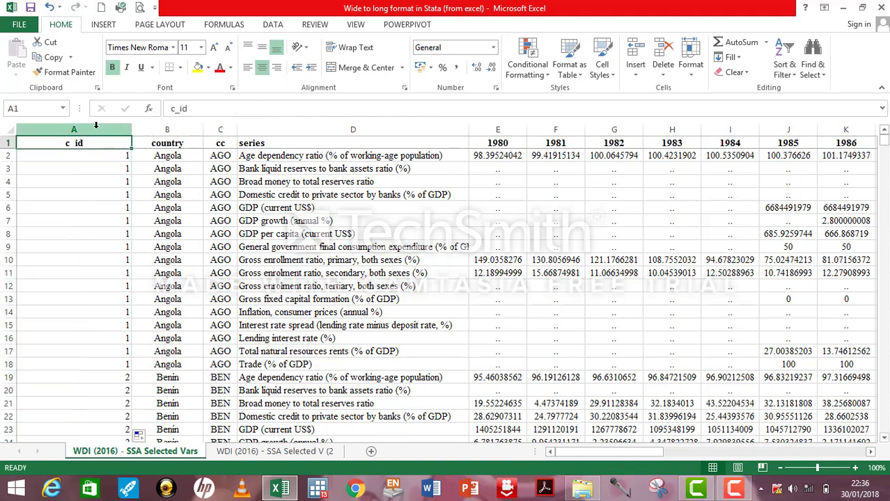
pyautogui.click(74, 129)
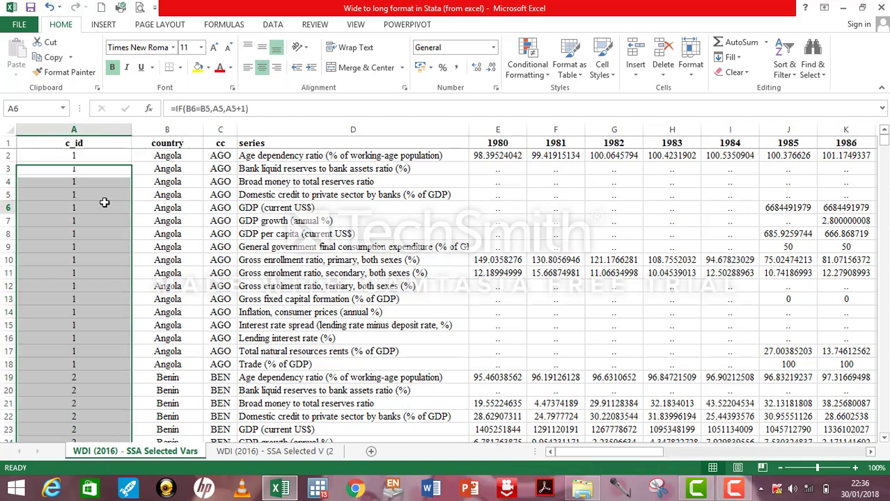
pyautogui.click(74, 208)
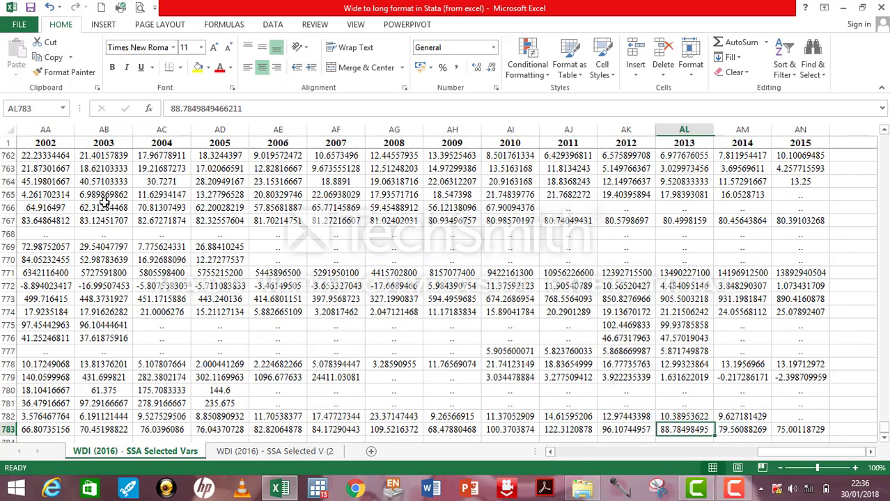
pyautogui.hscroll(-3)
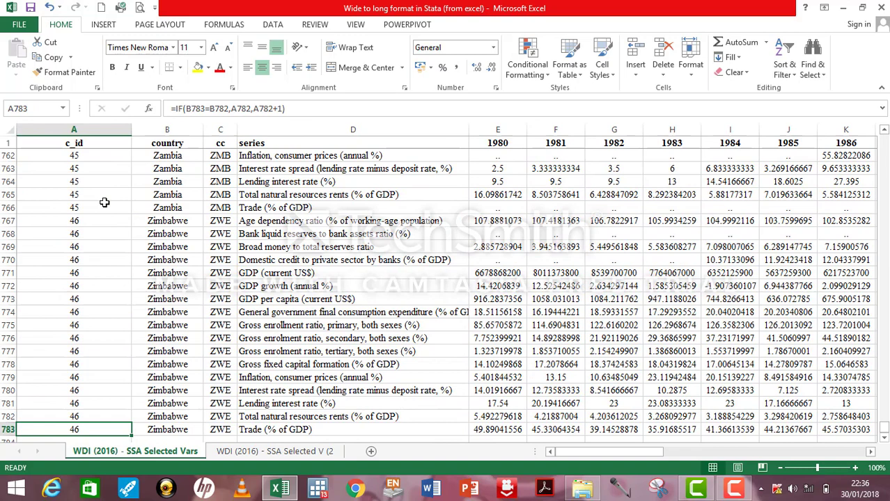
pyautogui.moveTo(99, 307)
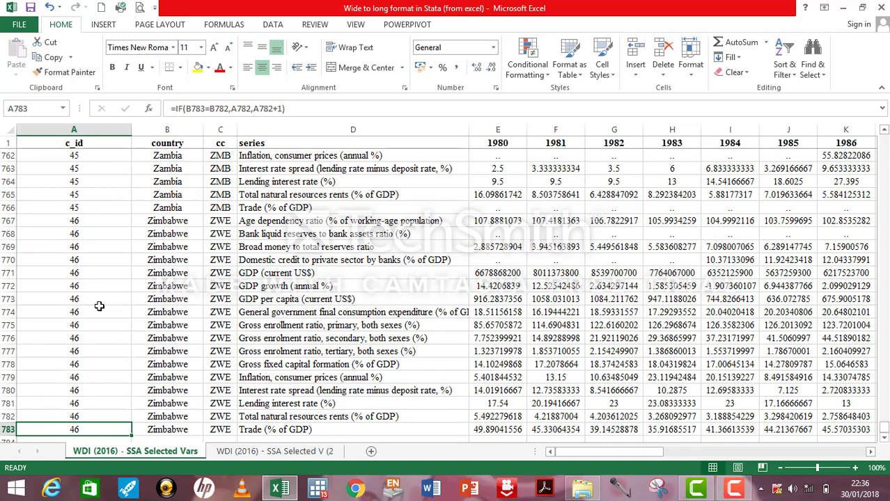
pyautogui.moveTo(79, 395)
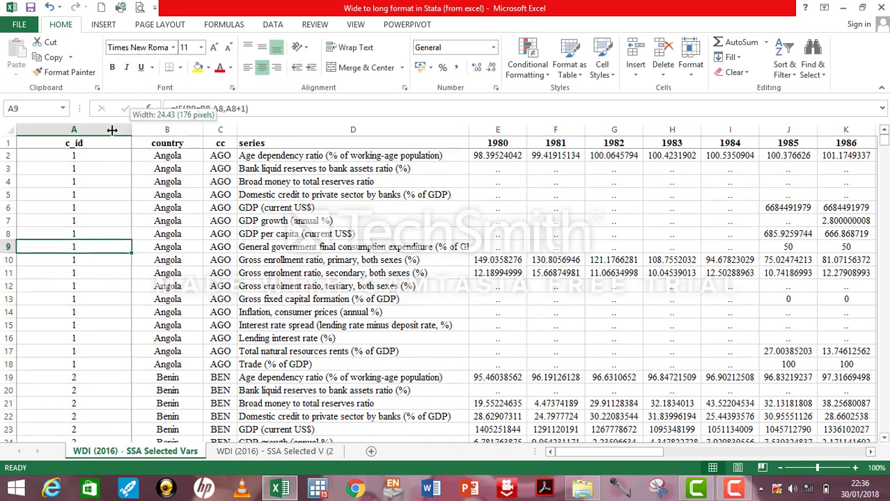
# Insert another blank column before c_id and give it the c_id header
pyautogui.moveTo(132, 130); pyautogui.dragTo(87, 130)
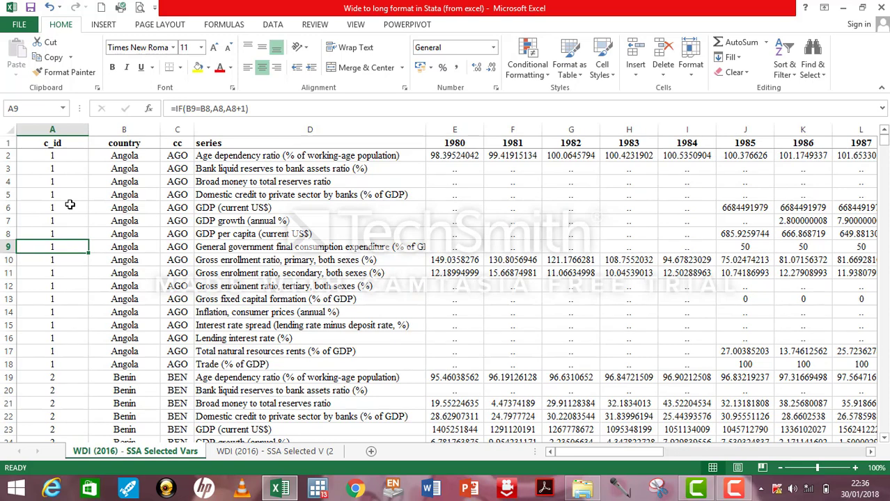
pyautogui.click(52, 130)
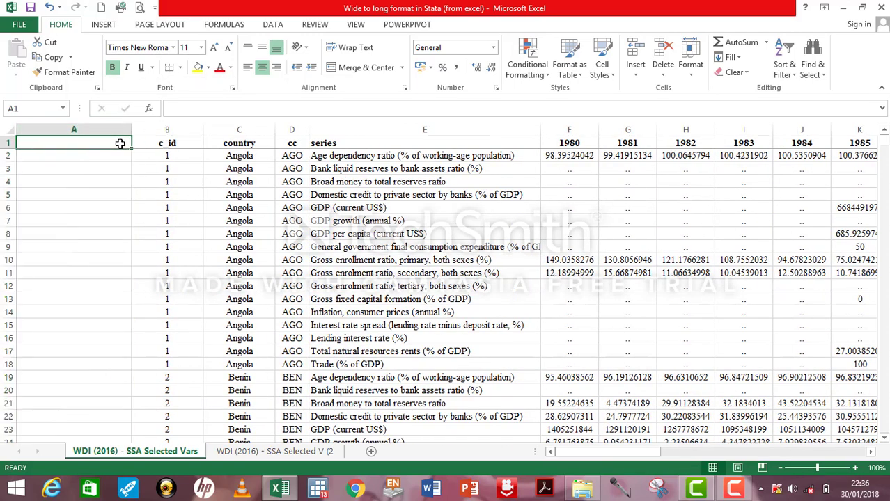
pyautogui.write('c_id')
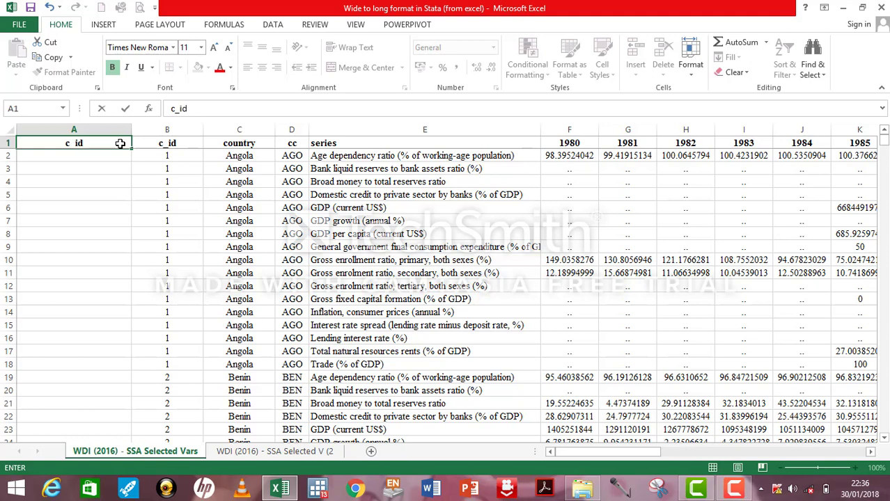
# Paste the formula-based c_id column into the new column as plain values
pyautogui.click(167, 129)
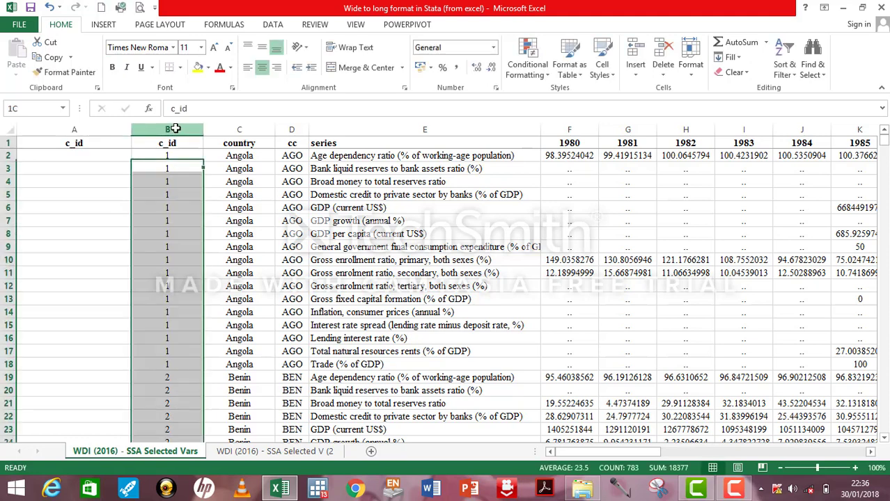
pyautogui.click(167, 142)
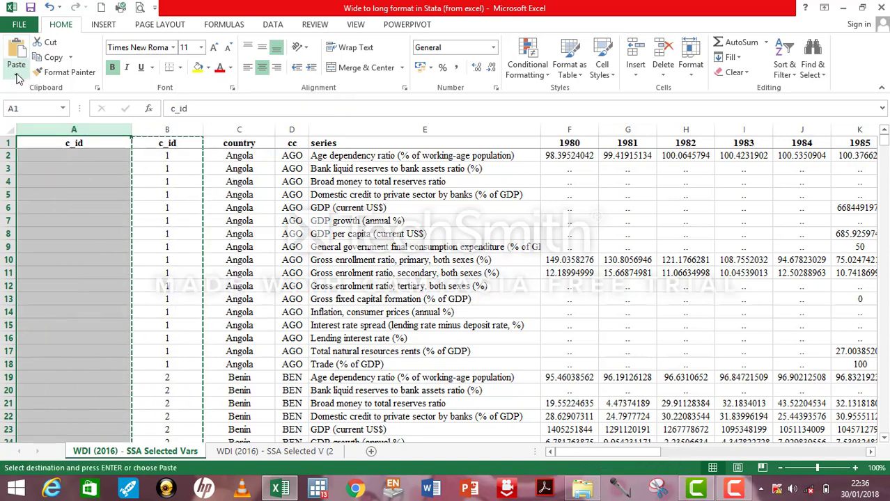
pyautogui.click(16, 66)
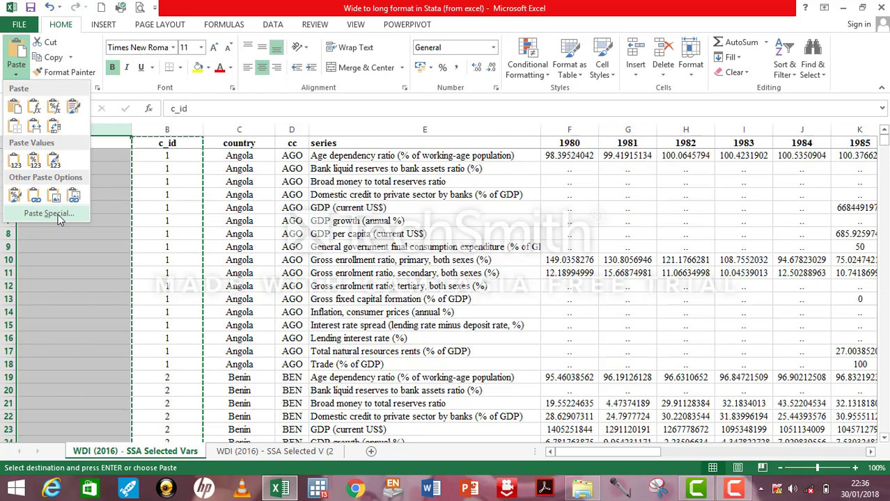
pyautogui.click(47, 213)
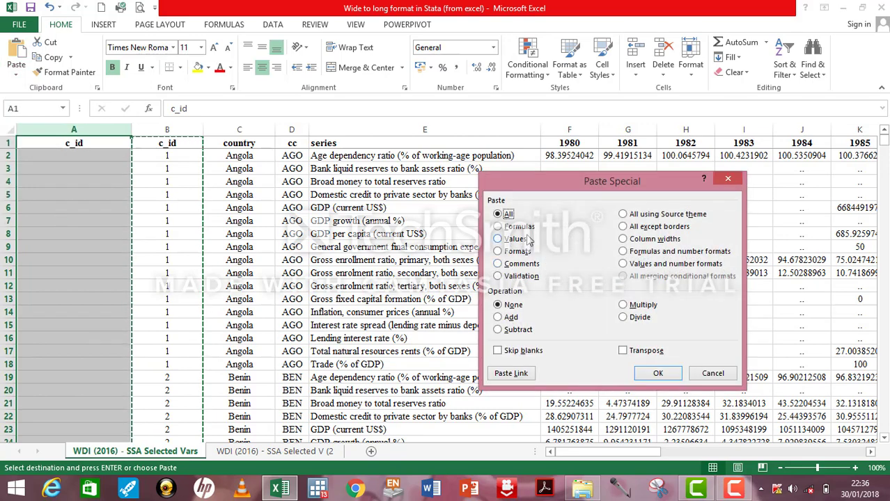
pyautogui.moveTo(554, 243)
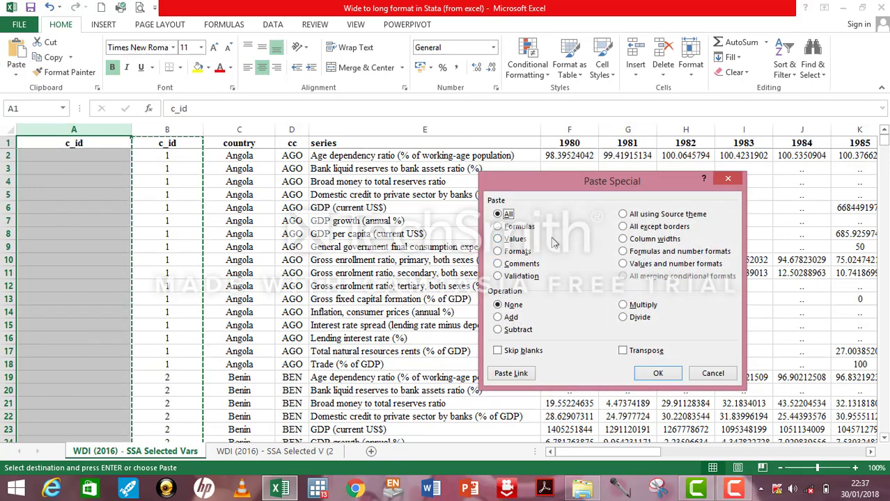
pyautogui.click(498, 239)
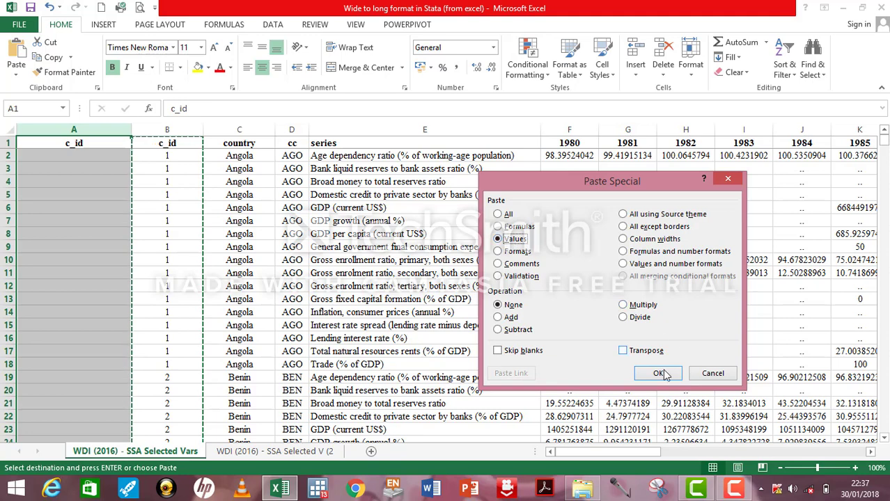
pyautogui.click(657, 373)
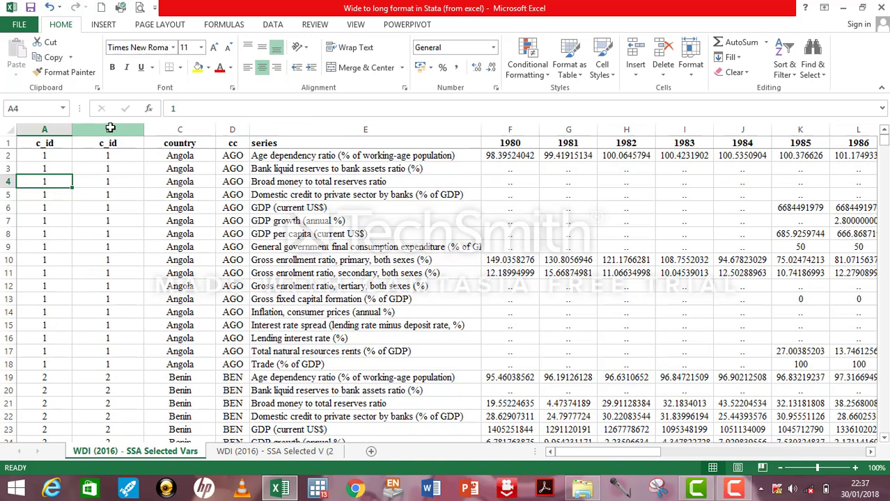
# Delete the formula-based c_id column and spot-check that the remaining ids are plain numbers
pyautogui.rightClick(108, 129)
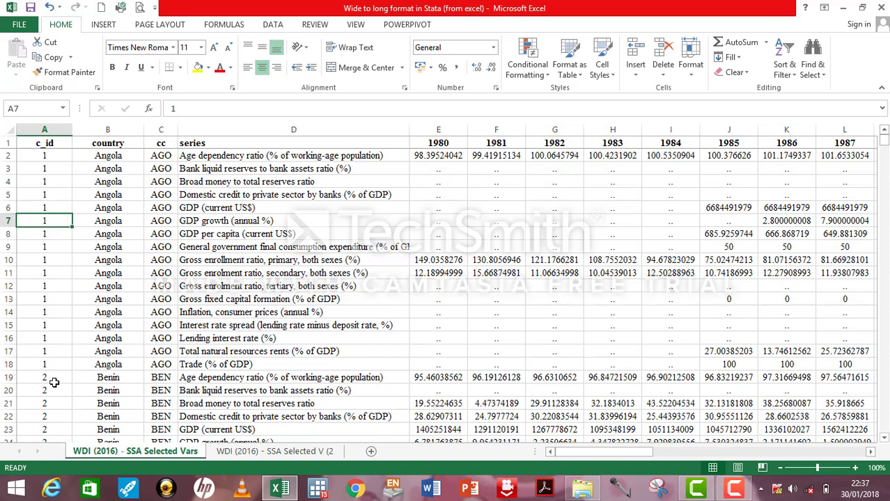
pyautogui.click(45, 181)
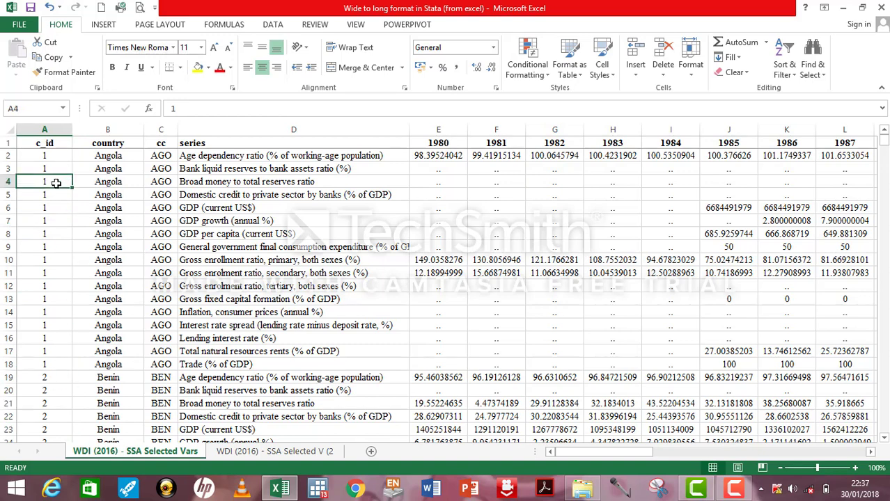
pyautogui.click(44, 234)
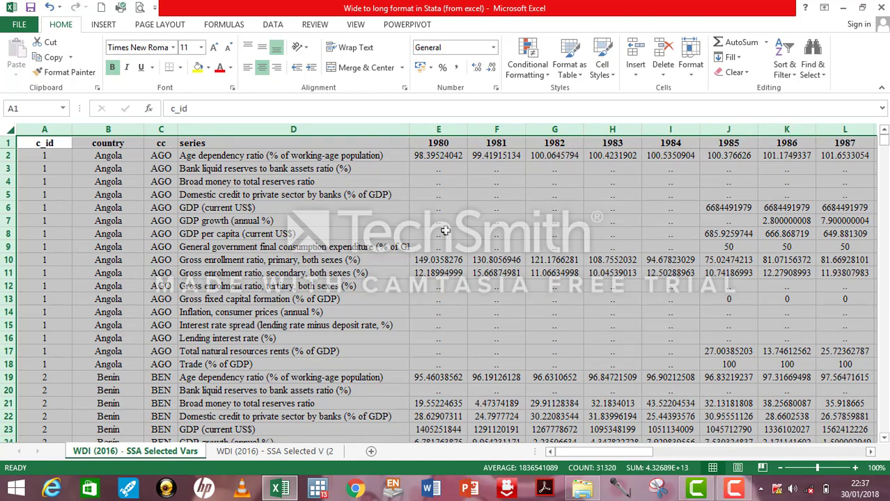
# Custom-sort the whole sheet by series, on values, A to Z
pyautogui.click(784, 59)
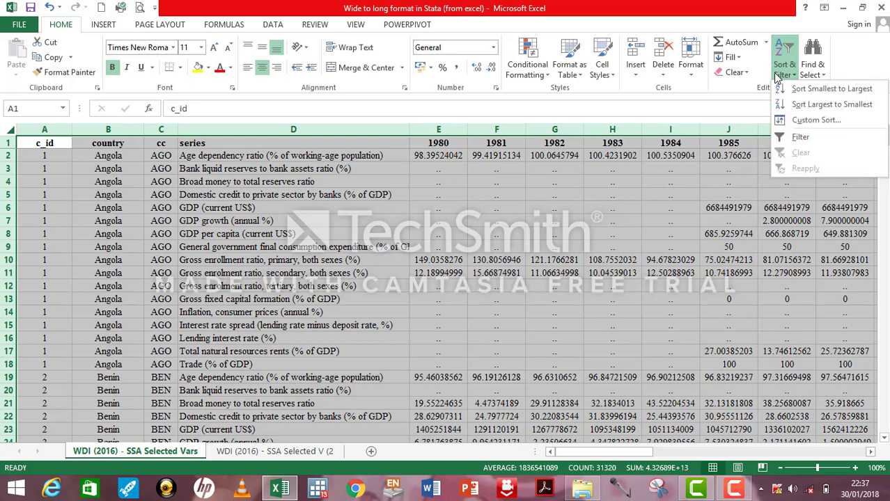
pyautogui.click(816, 119)
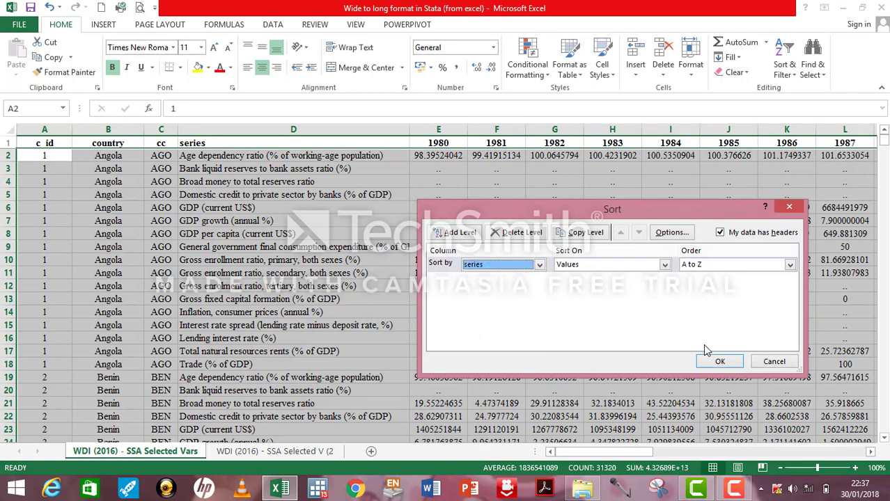
pyautogui.click(719, 361)
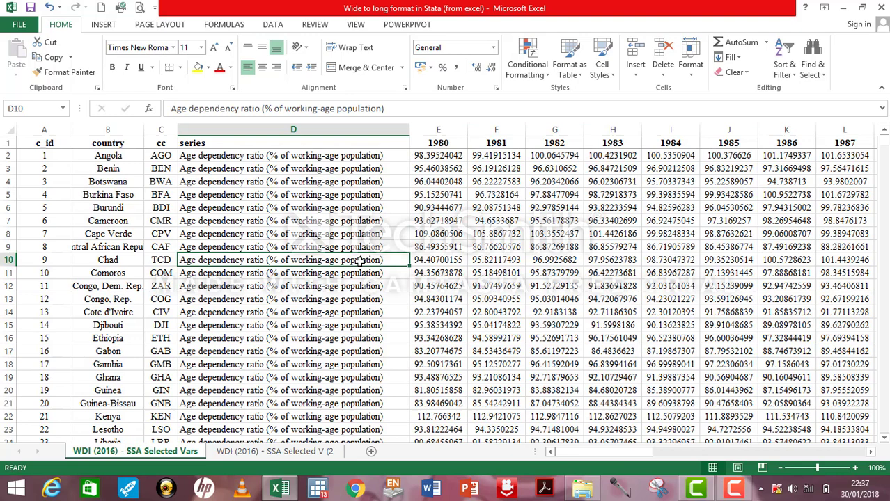
pyautogui.click(293, 129)
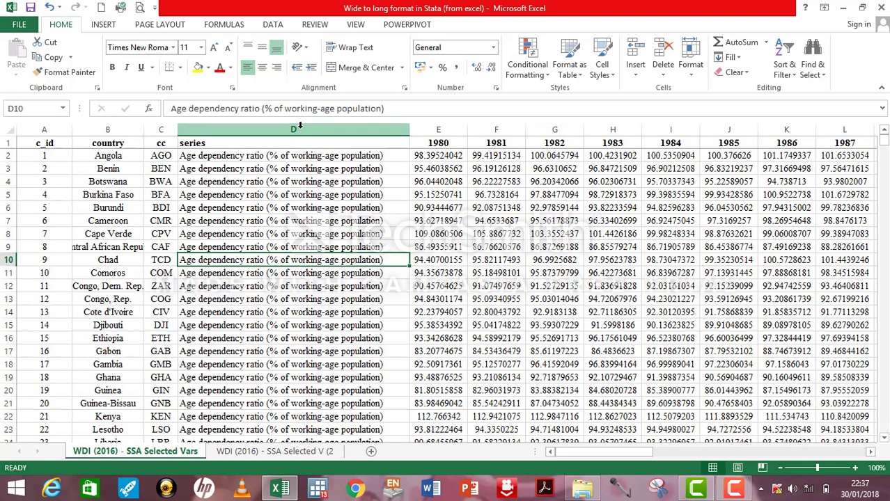
# Insert an s_id column before series with header s_id and 1 in D2
pyautogui.rightClick(292, 143)
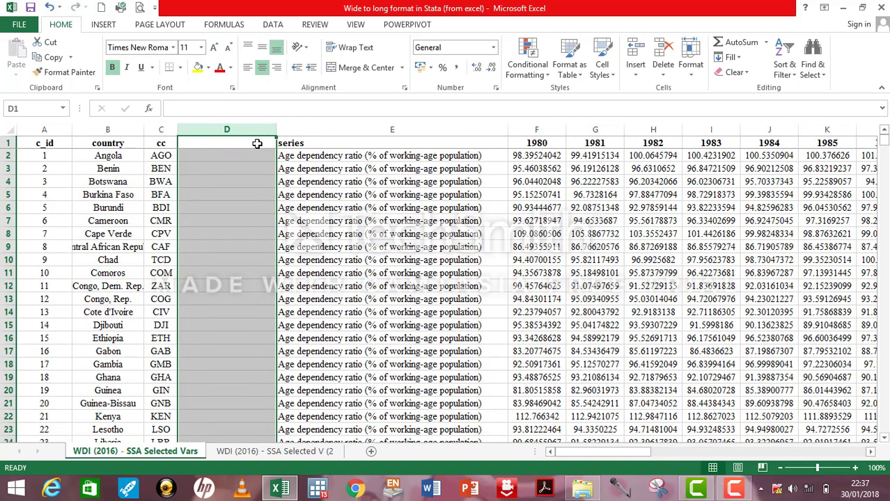
pyautogui.write('s')
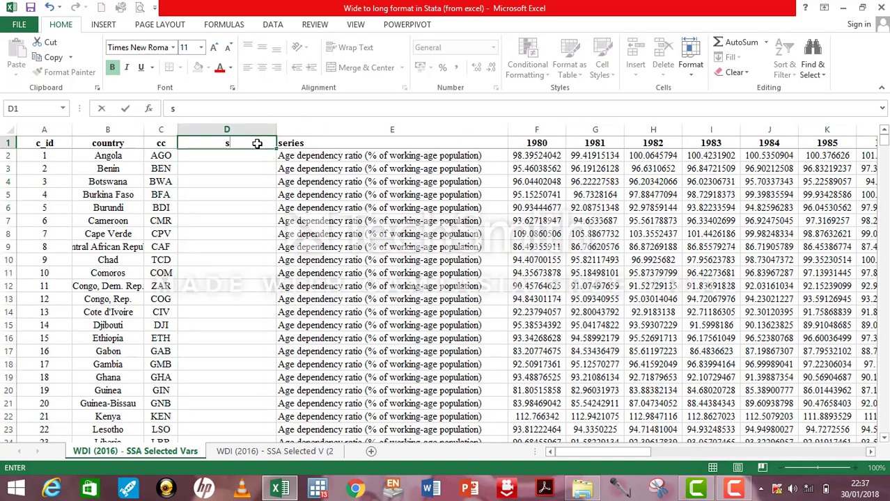
pyautogui.write('_id')
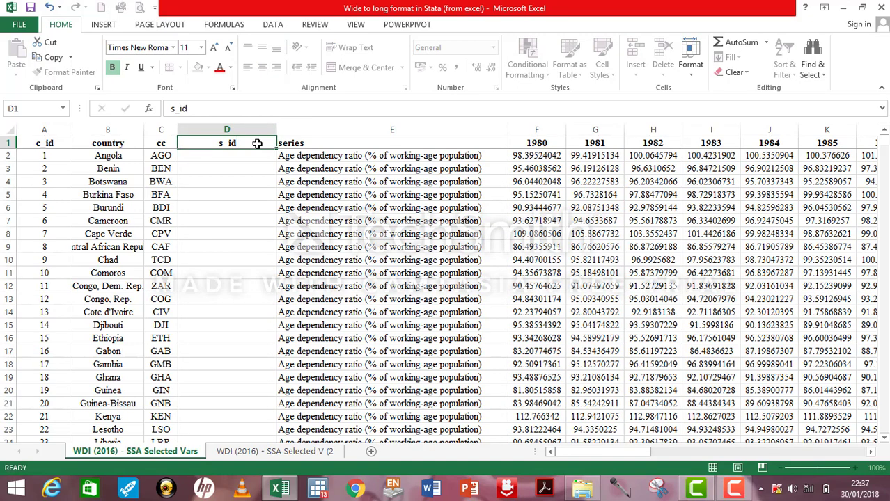
pyautogui.write('1')
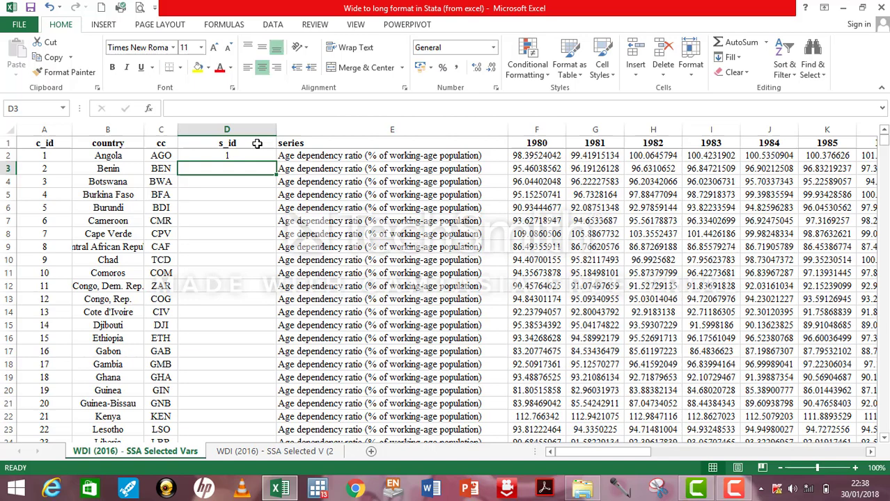
# Enter =IF(E3=E2,D2,D2+1) in D3 so s_id increments when the series changes
pyautogui.write('=if')
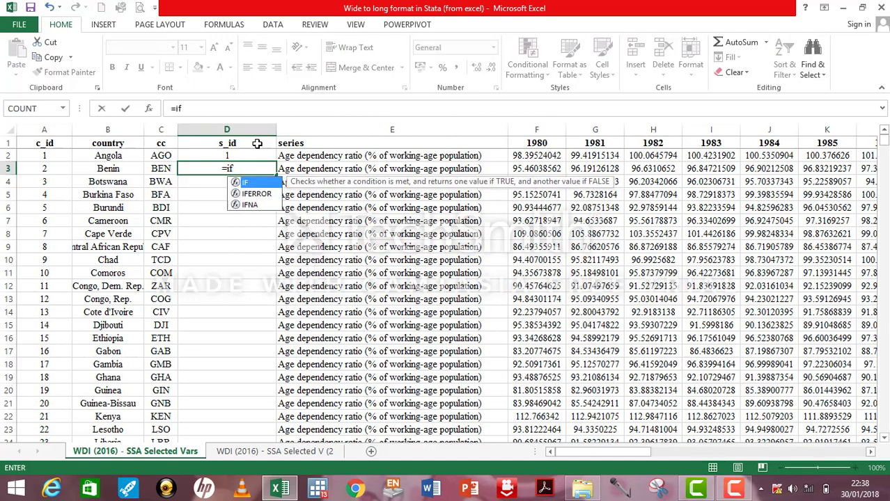
pyautogui.write('(')
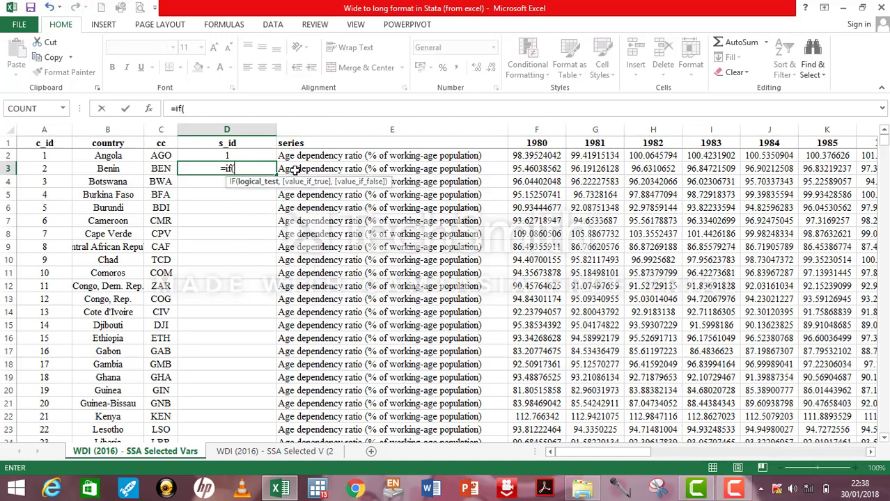
pyautogui.click(392, 168)
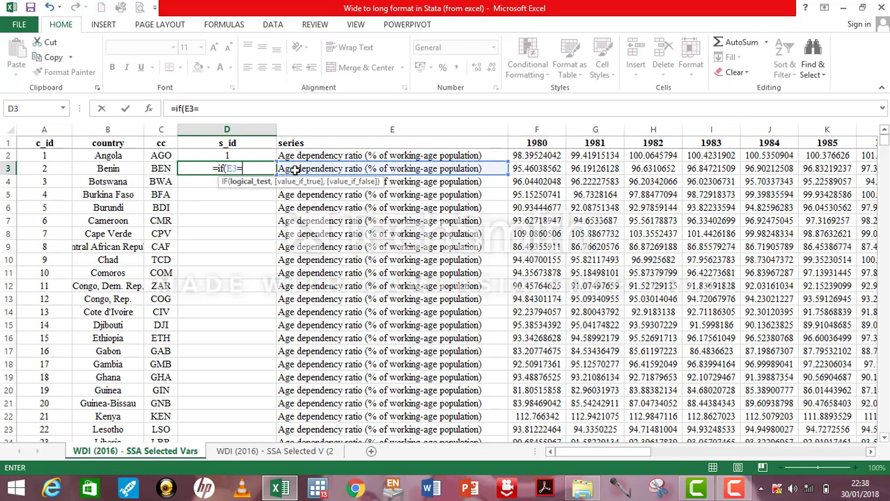
pyautogui.click(391, 155)
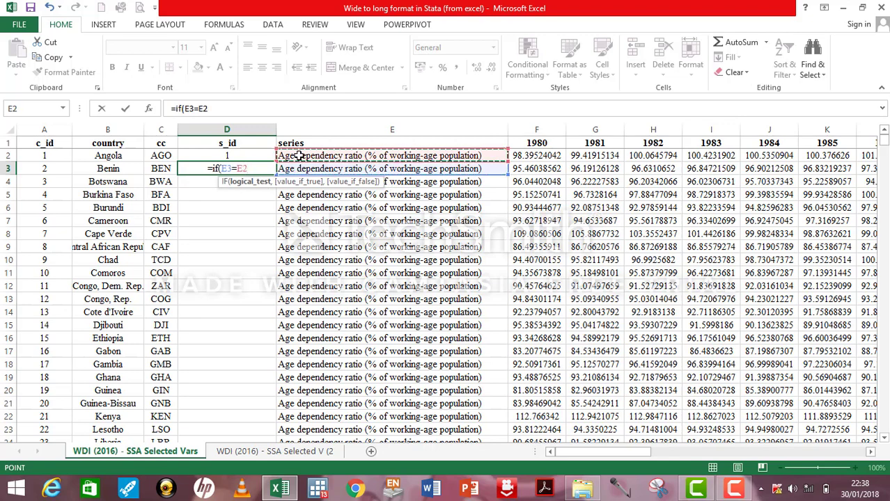
pyautogui.write(',D2')
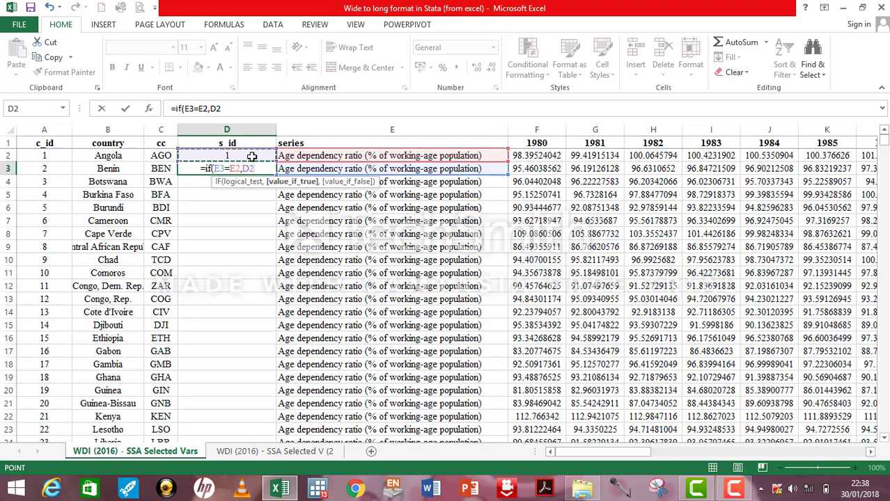
pyautogui.write(',D2+')
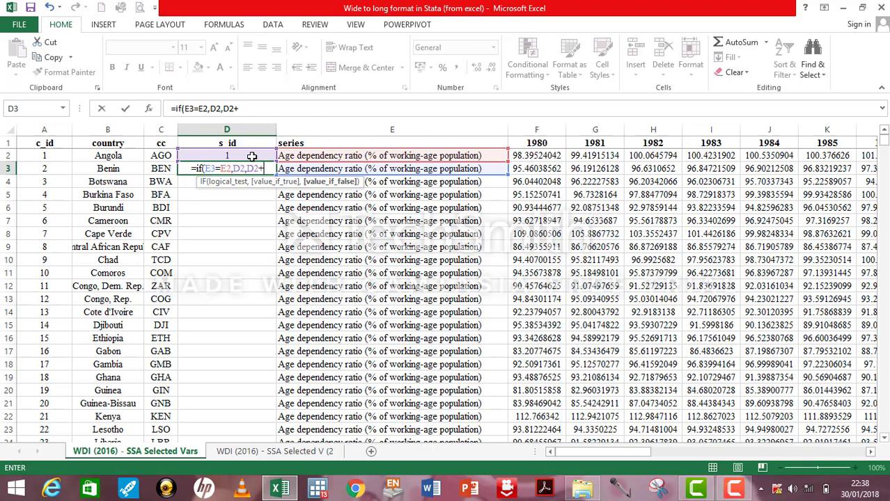
pyautogui.write('1)')
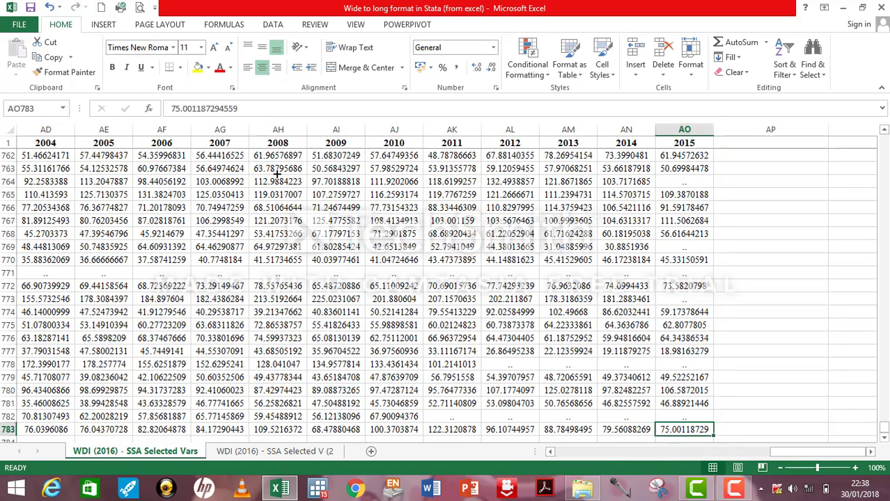
# Fill the s_id formula down to D783 and verify the cell formulas
pyautogui.hscroll(-3)
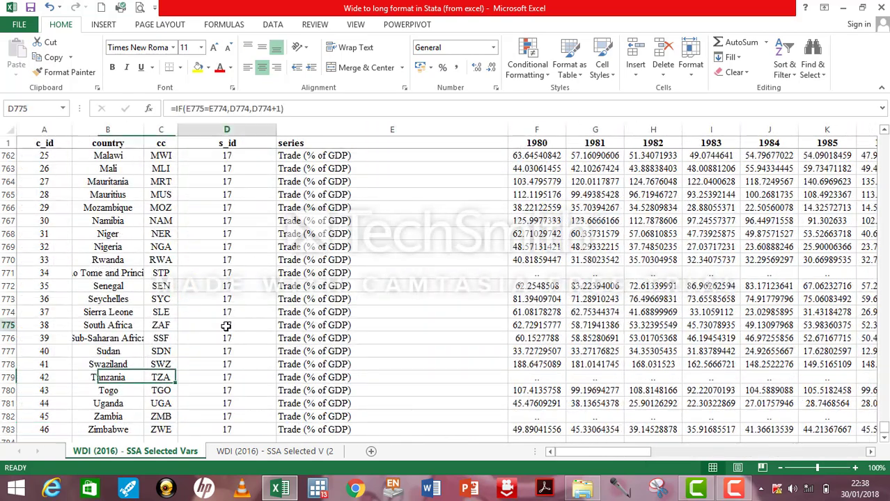
pyautogui.click(227, 325)
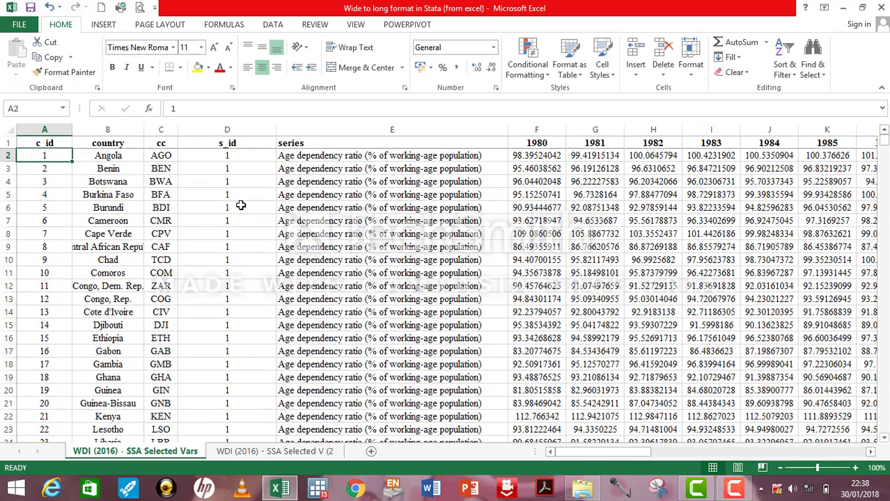
pyautogui.click(226, 194)
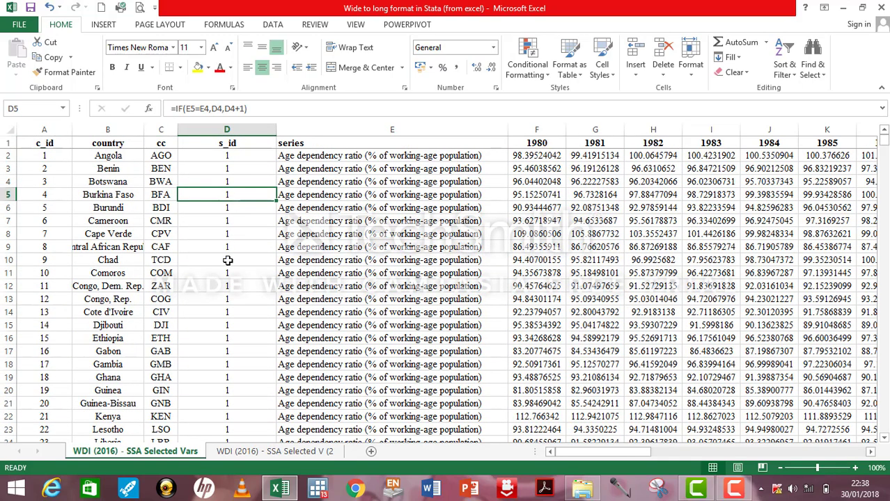
pyautogui.click(227, 130)
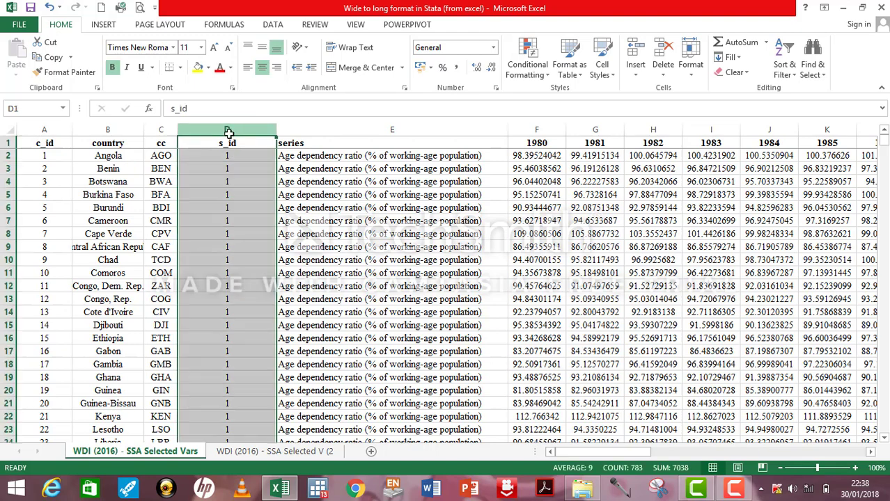
# Insert a blank column D before the old s_id column and label it s_id
pyautogui.rightClick(227, 133)
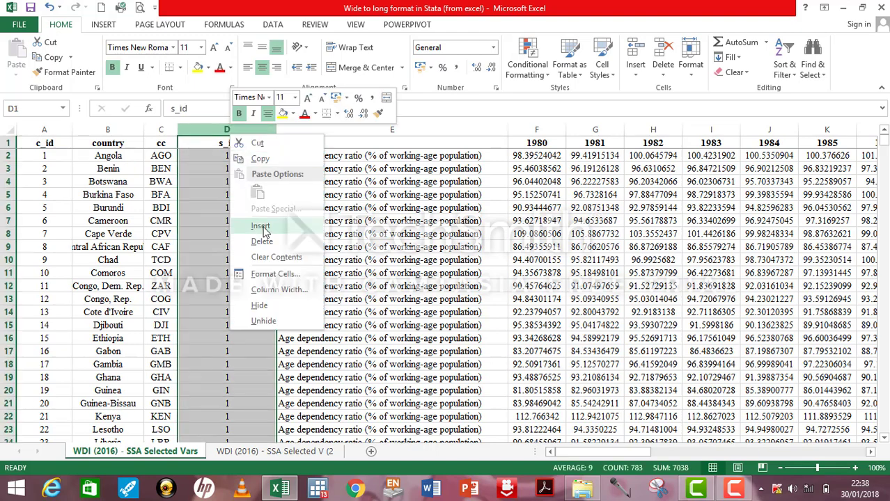
pyautogui.click(260, 225)
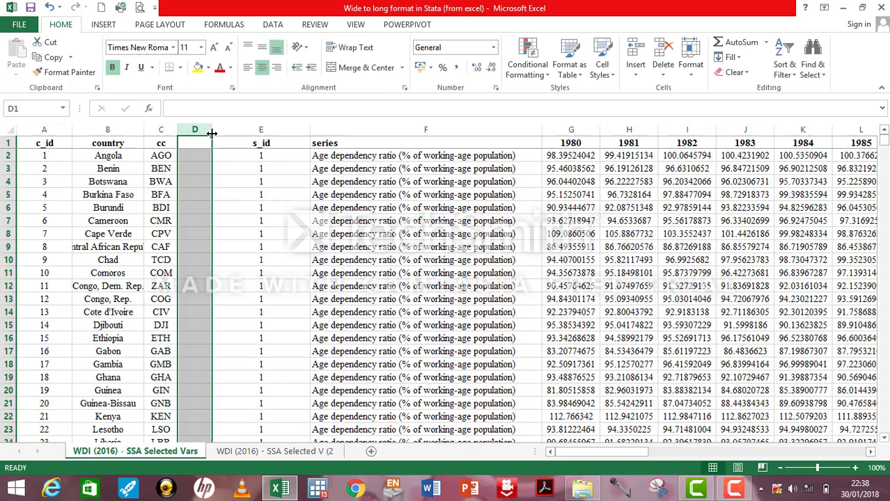
pyautogui.moveTo(211, 133); pyautogui.dragTo(243, 139)
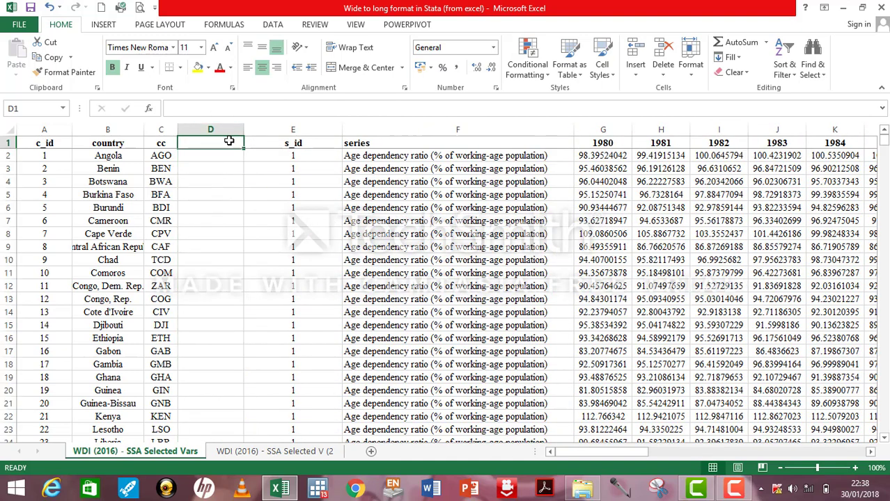
pyautogui.write('s_id')
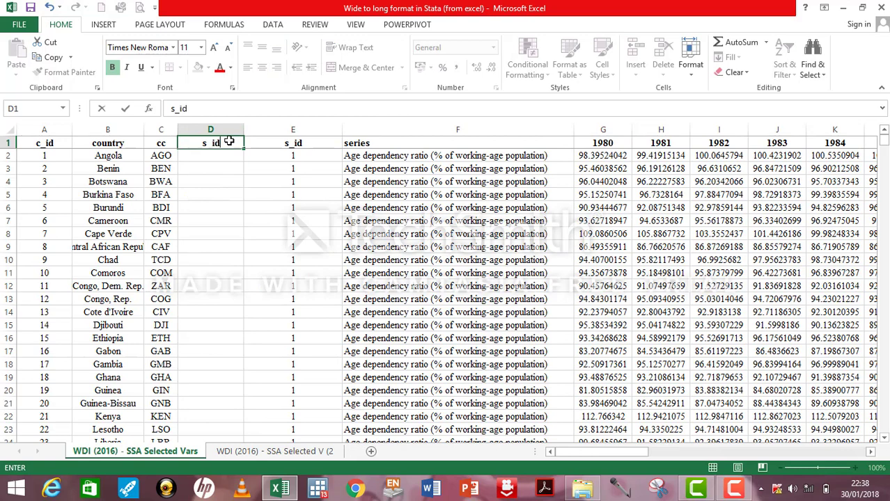
pyautogui.click(292, 155)
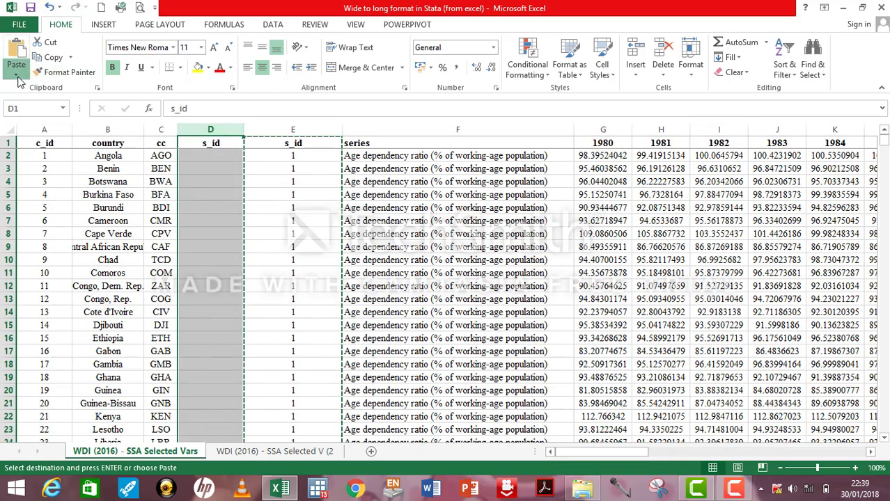
pyautogui.moveTo(66, 219)
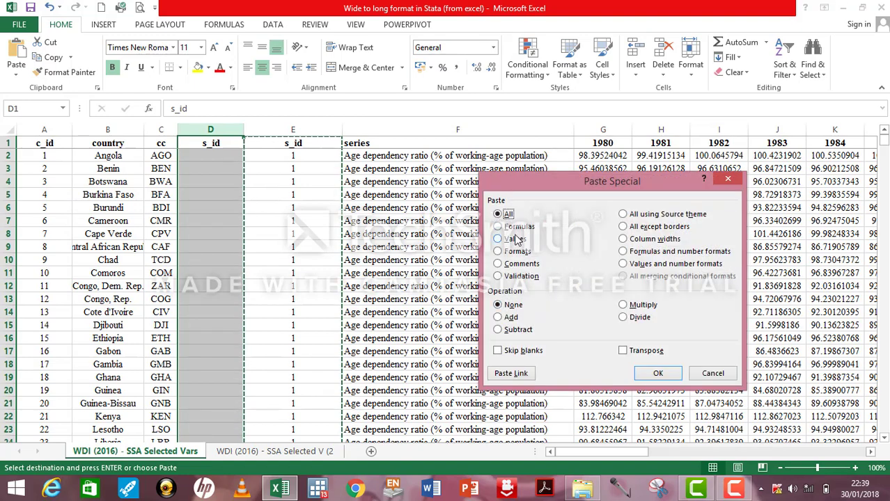
# Paste the s_id numbers into column D as values and remove the duplicate column
pyautogui.click(499, 239)
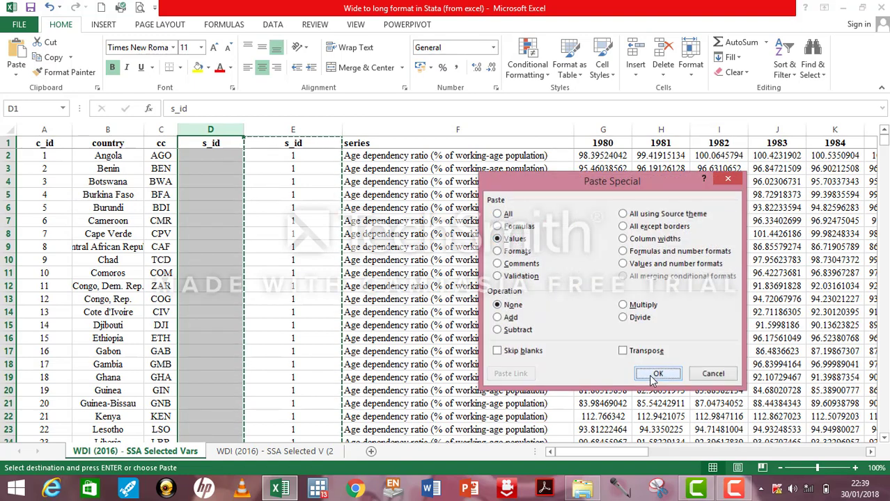
pyautogui.click(657, 374)
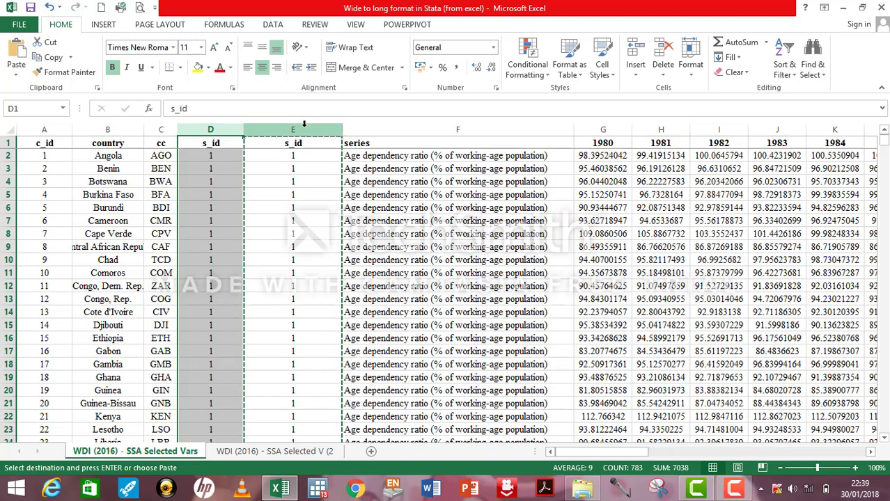
pyautogui.rightClick(292, 130)
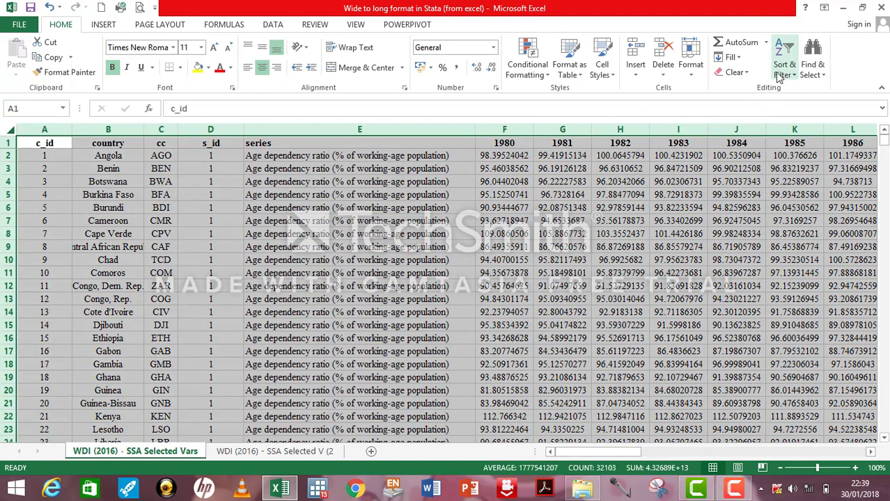
# Custom-sort the table by country so each country's 17 series rows sit together
pyautogui.click(784, 57)
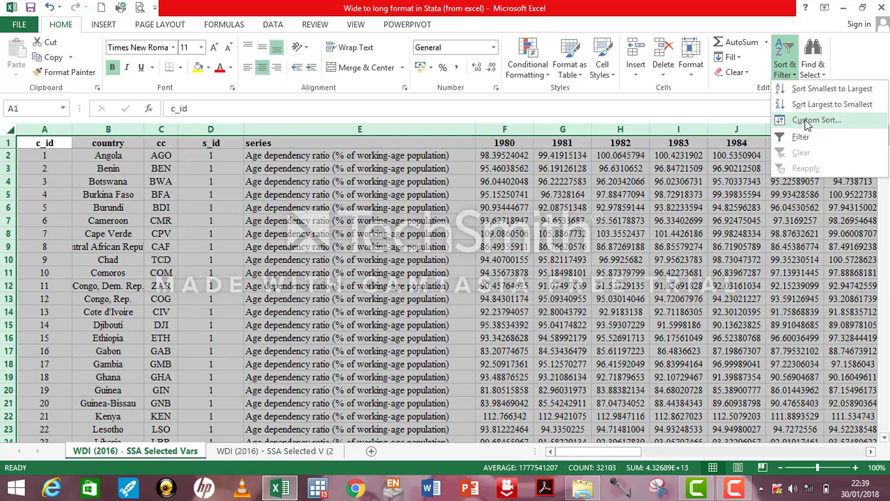
pyautogui.click(817, 120)
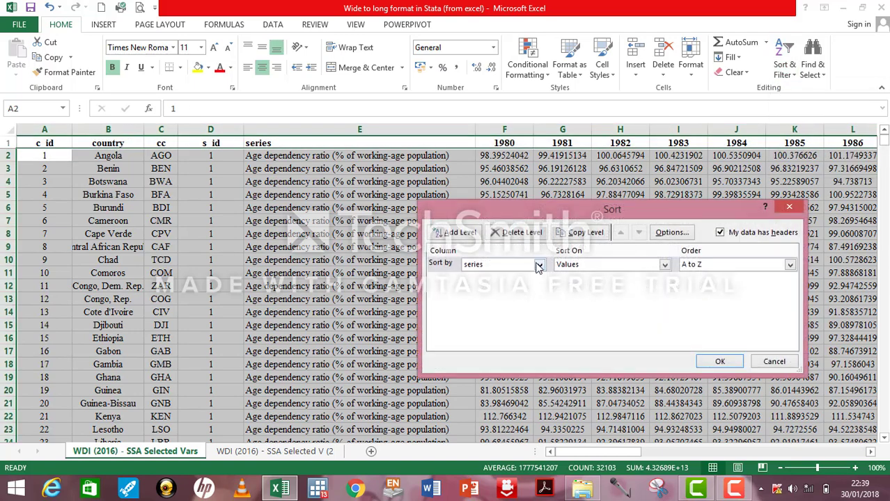
pyautogui.click(539, 264)
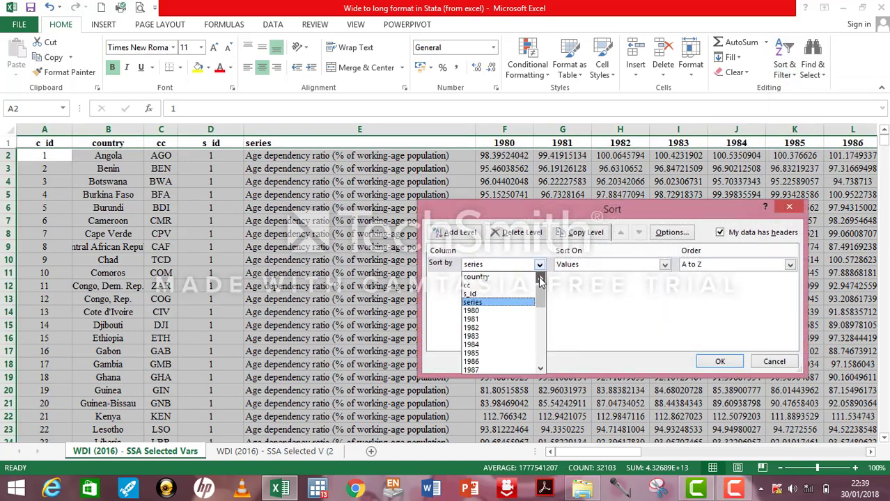
pyautogui.click(476, 277)
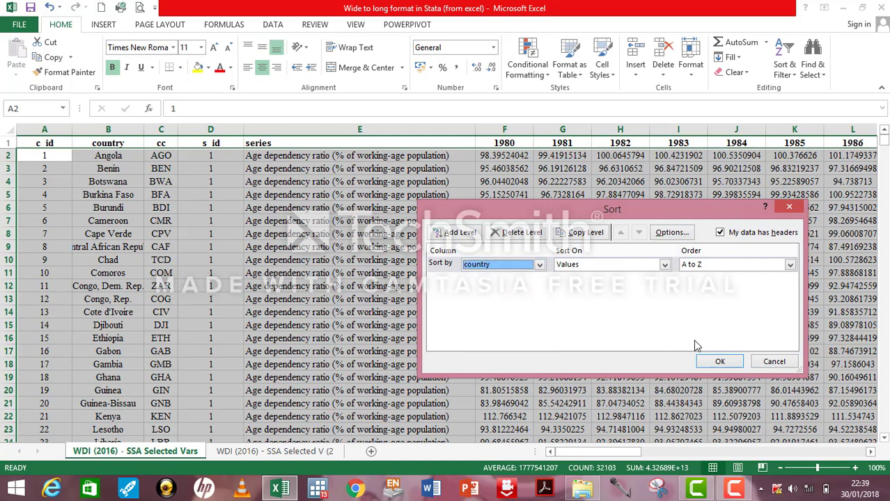
pyautogui.click(719, 361)
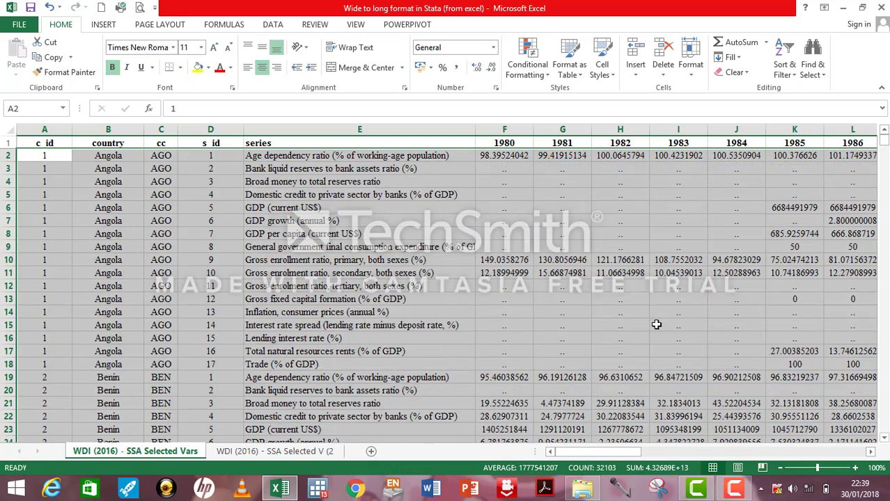
pyautogui.click(562, 182)
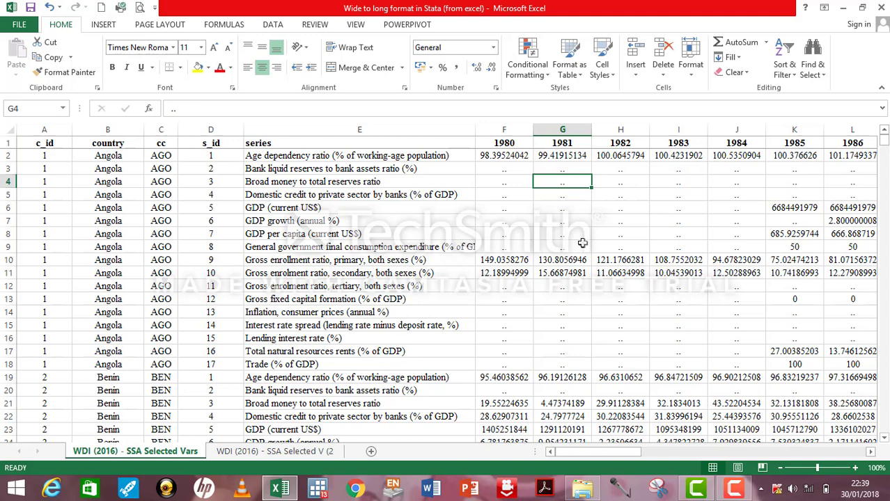
pyautogui.moveTo(536, 230)
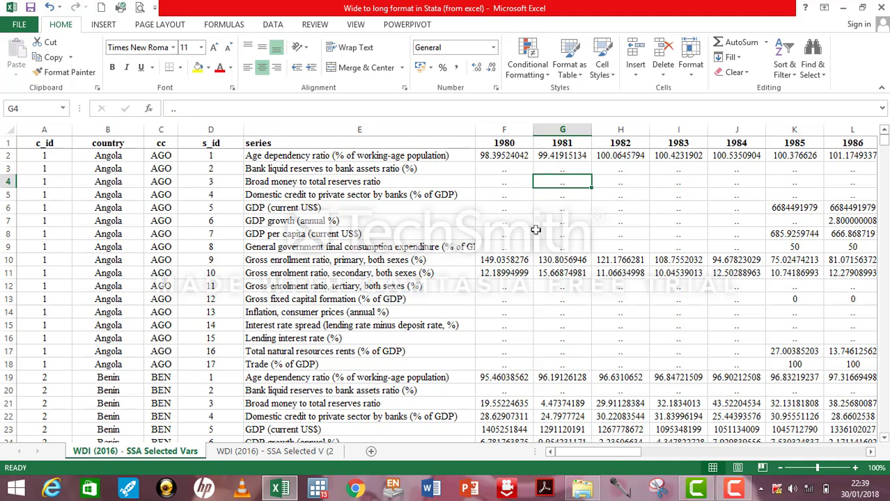
# Replace every '..' marker with nothing, clearing 5410 missing-value cells
pyautogui.press('ctrl+f')
pyautogui.write('..')
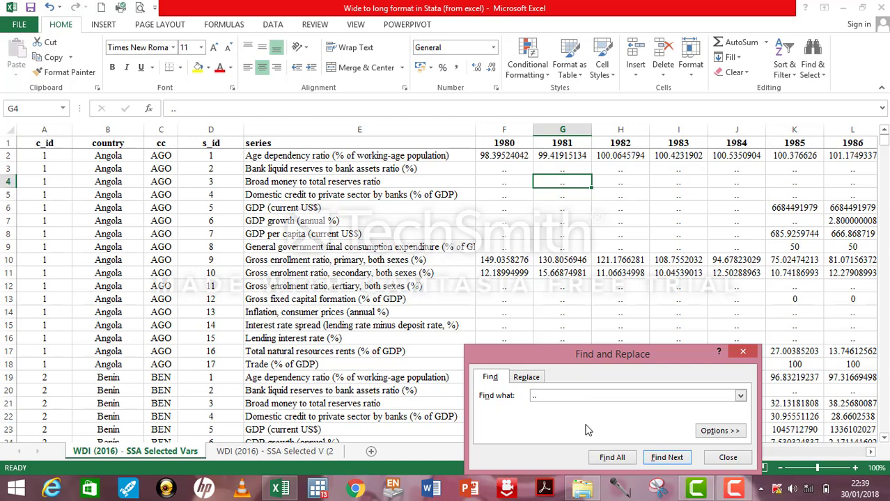
pyautogui.moveTo(613, 353); pyautogui.dragTo(622, 271)
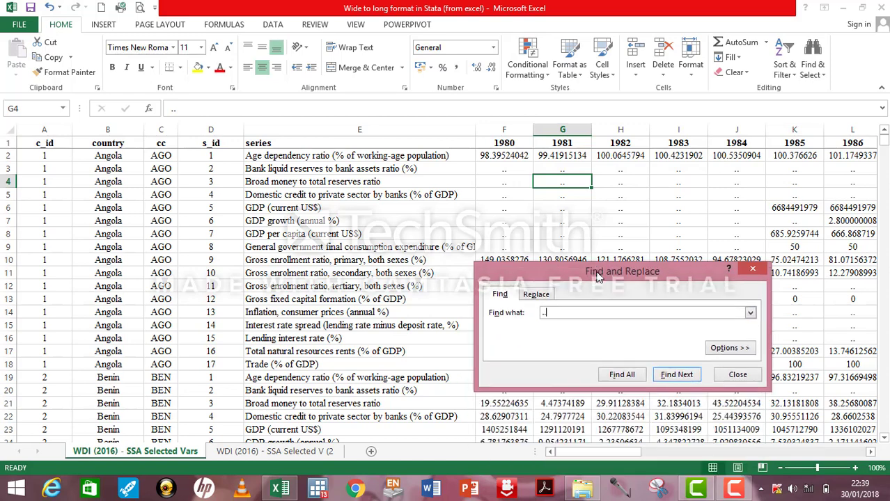
pyautogui.click(537, 293)
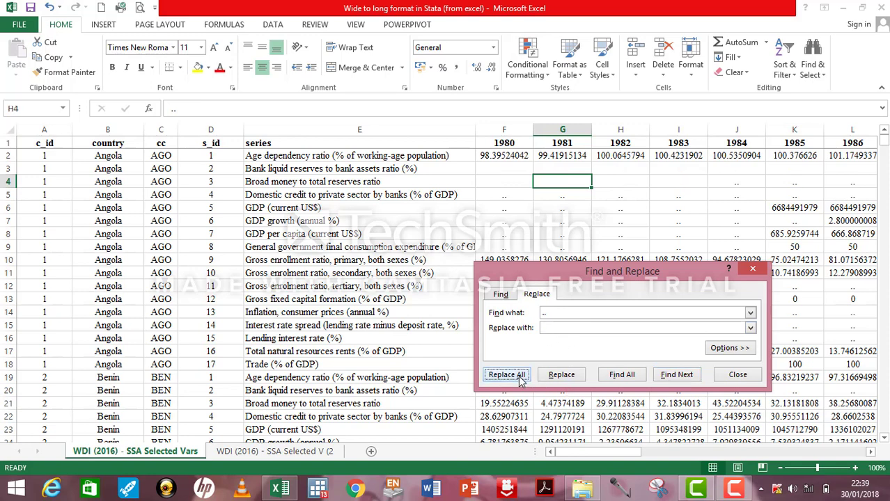
pyautogui.click(506, 375)
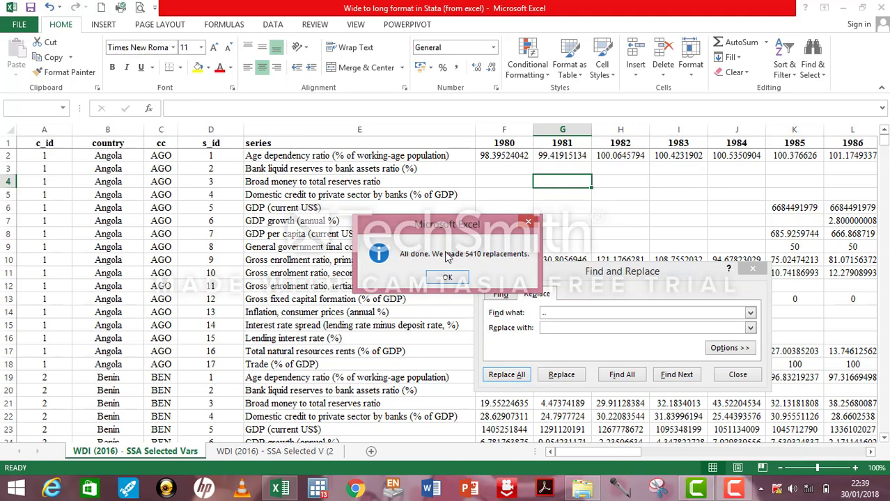
pyautogui.click(447, 277)
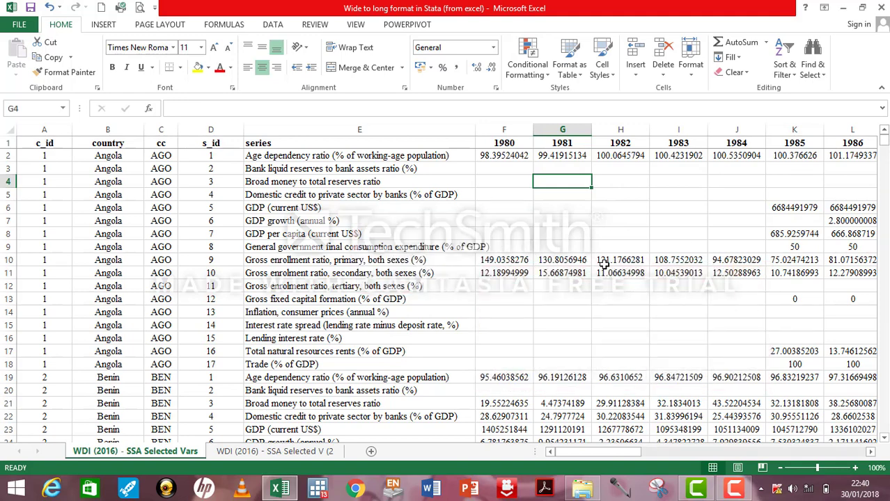
pyautogui.moveTo(622, 346)
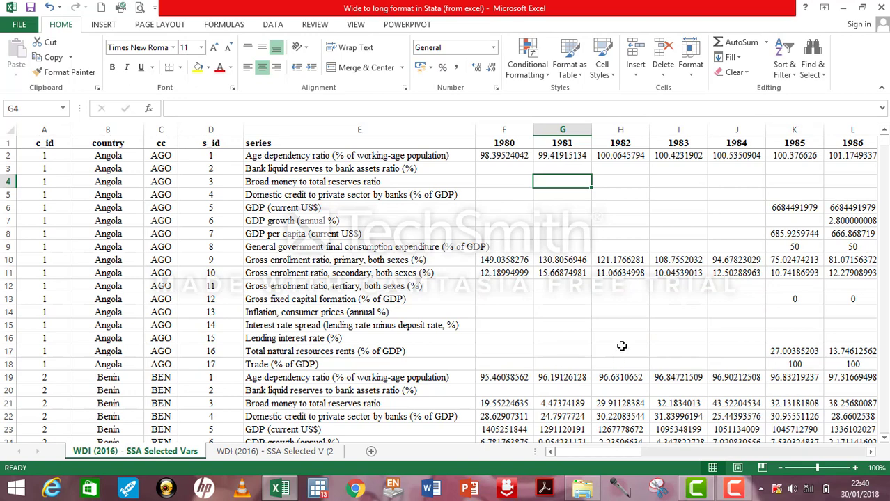
pyautogui.moveTo(590, 307)
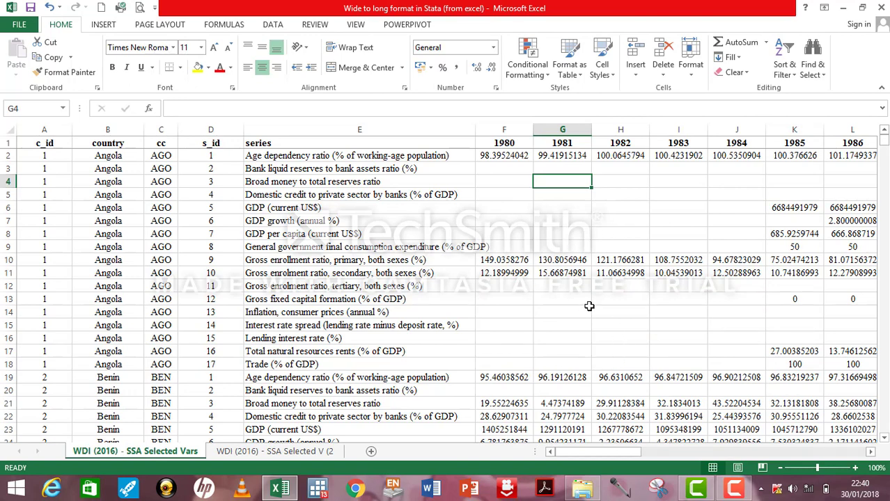
# Change the 1980 header to yr1980 and extend yr1981 onward across the year headers
pyautogui.click(504, 143)
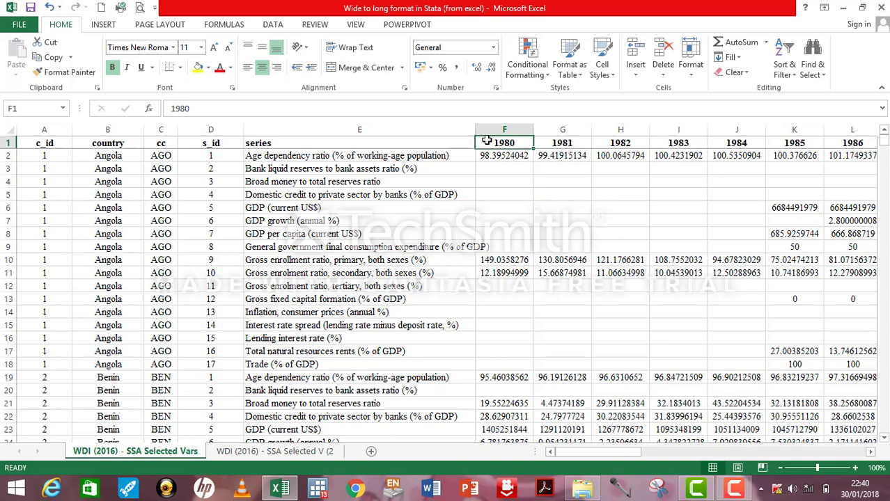
pyautogui.doubleClick(504, 142)
pyautogui.write('yr')
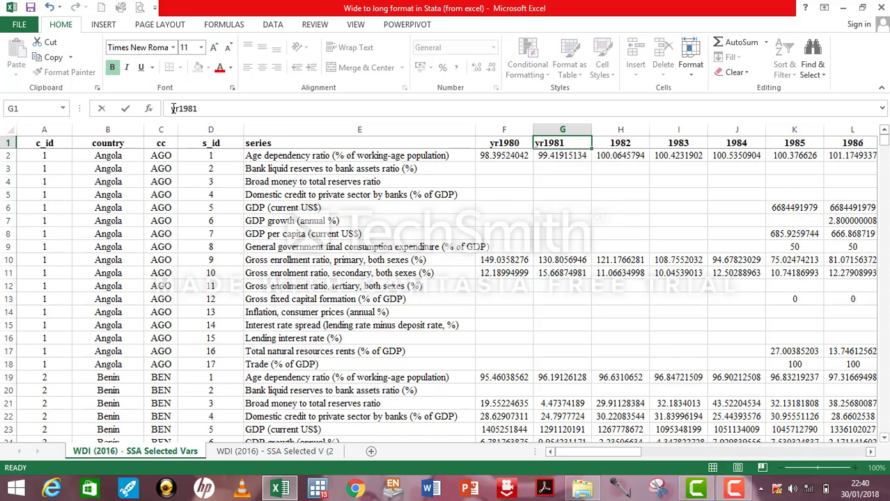
pyautogui.click(504, 142)
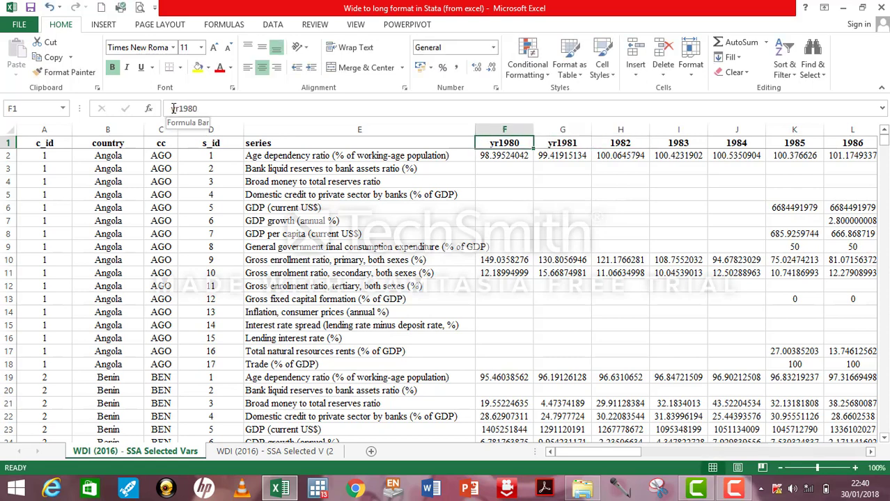
pyautogui.click(563, 142)
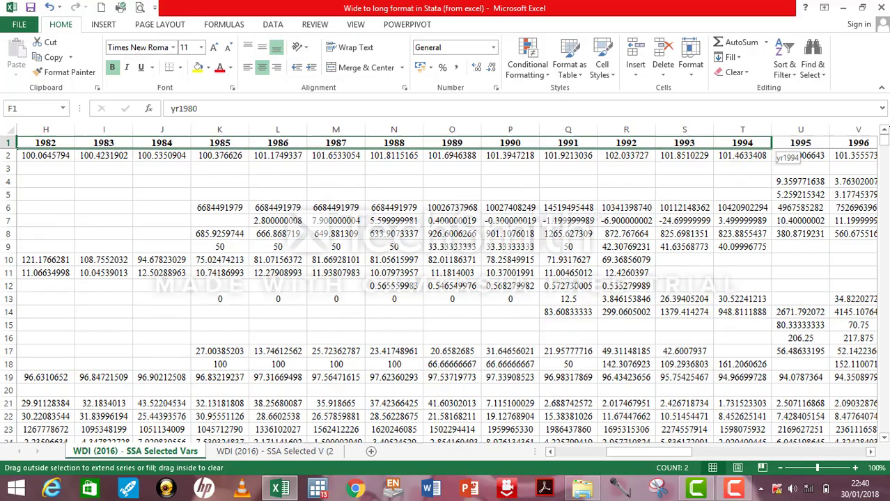
pyautogui.hscroll(3)
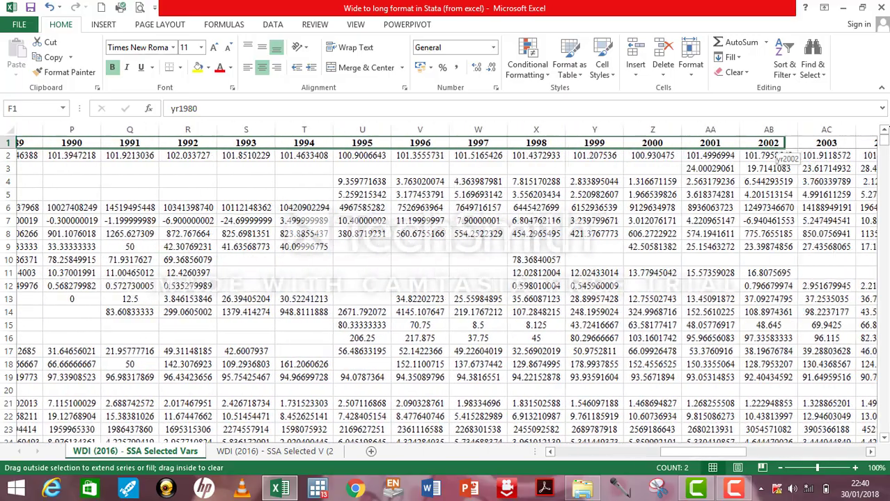
pyautogui.hscroll(3)
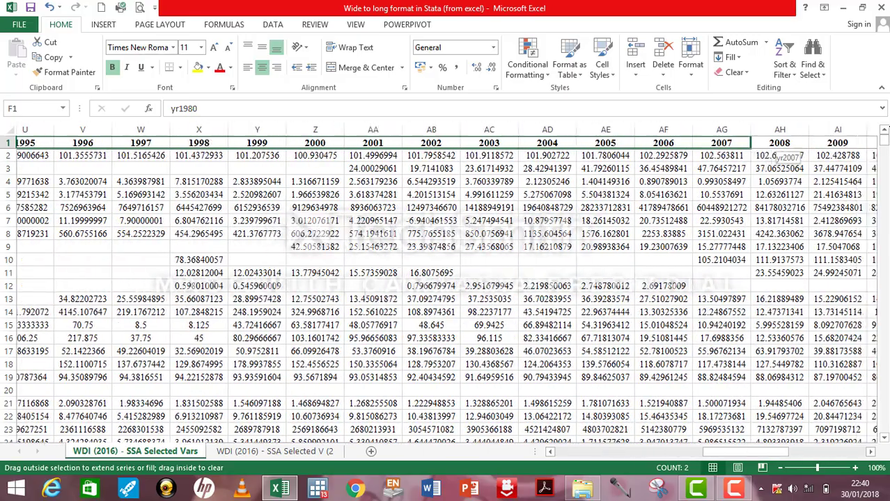
pyautogui.hscroll(3)
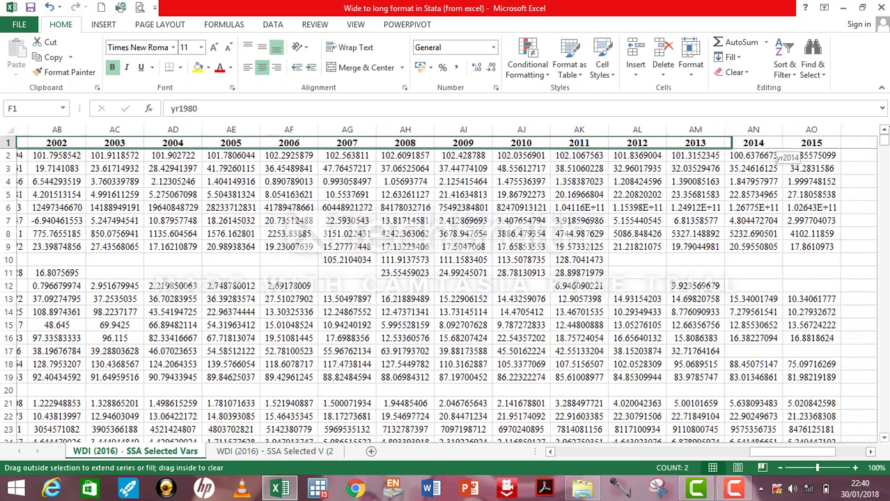
pyautogui.hscroll(3)
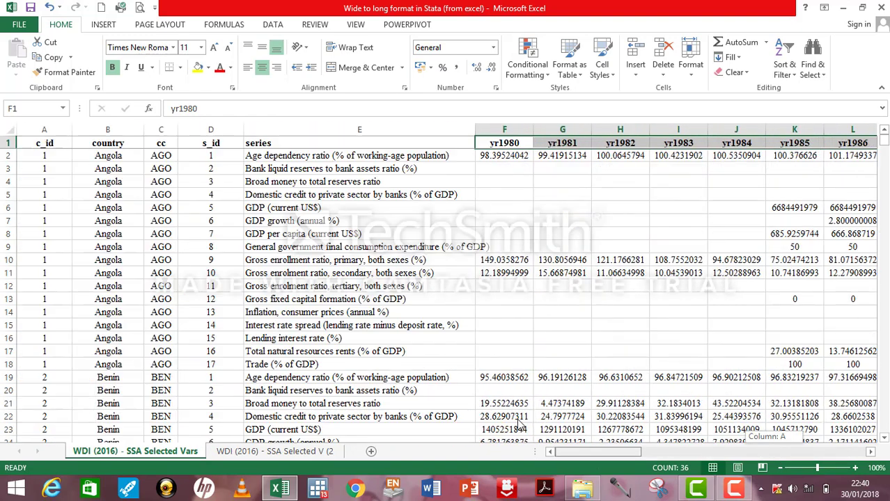
pyautogui.click(504, 417)
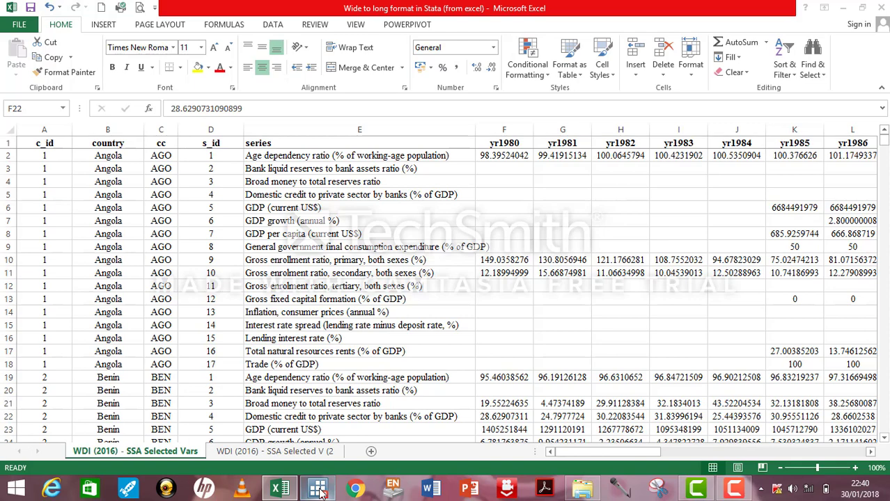
# Open Stata's empty Data Editor and copy the entire Excel indicator table
pyautogui.click(318, 487)
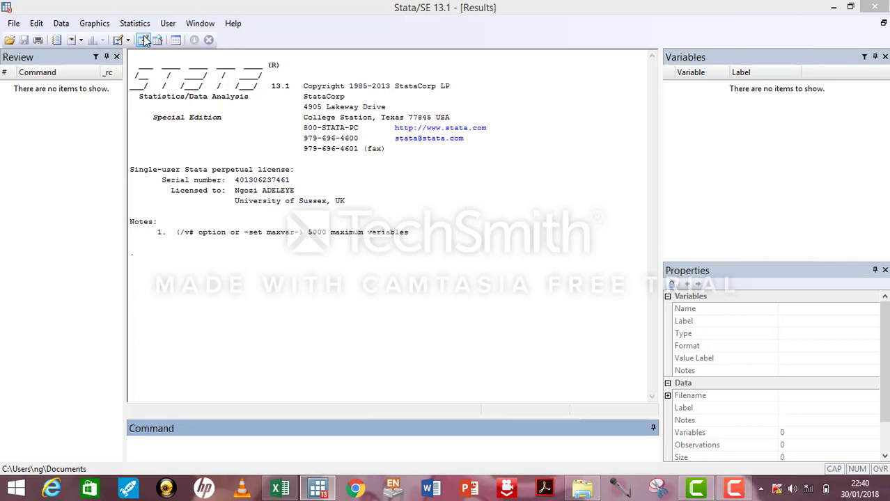
pyautogui.click(144, 40)
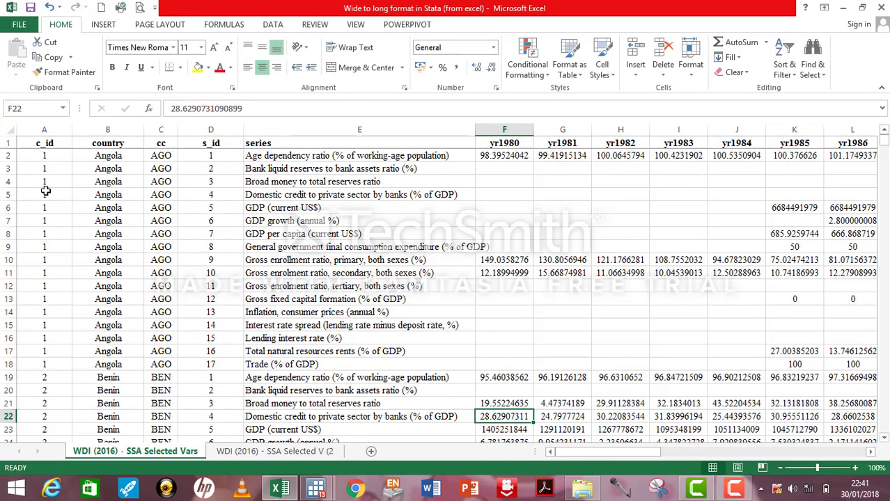
pyautogui.click(10, 130)
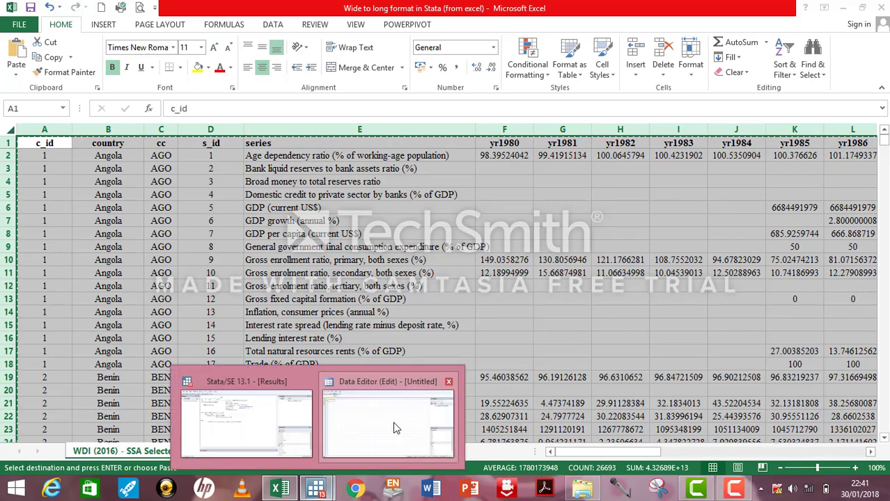
pyautogui.click(388, 422)
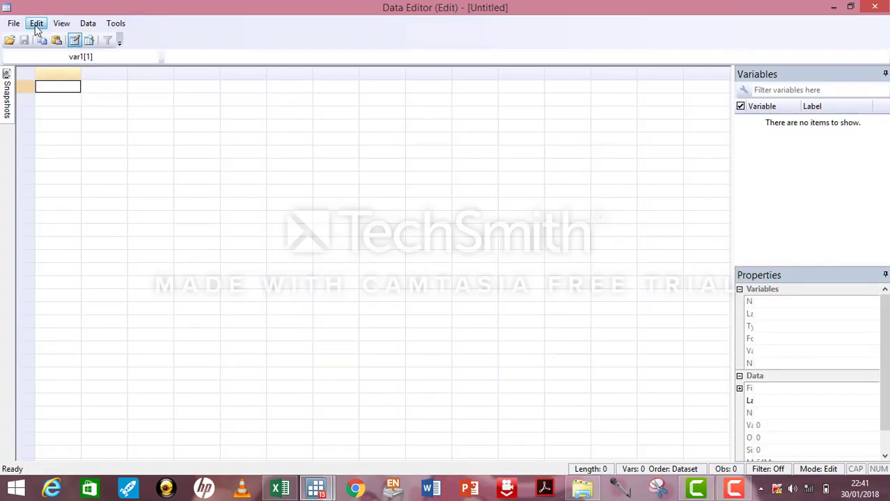
pyautogui.click(36, 23)
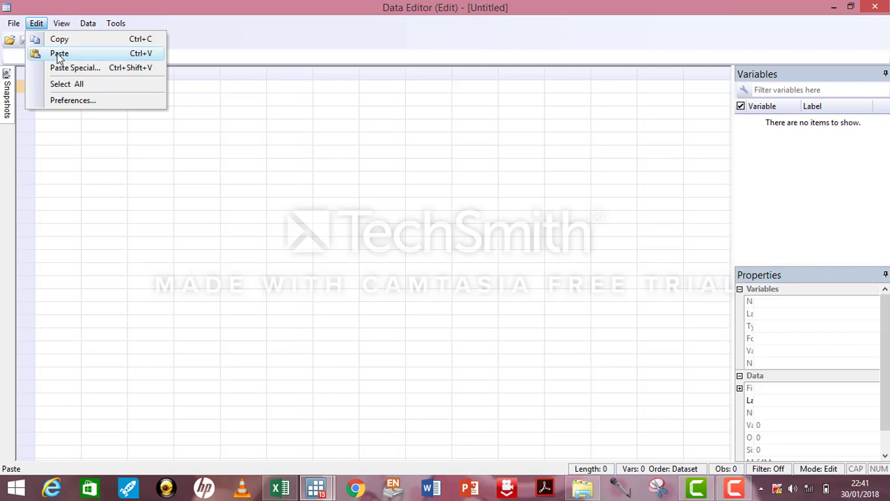
# Paste the copied table into the Data Editor, creating 41 variables and 782 observations
pyautogui.click(60, 54)
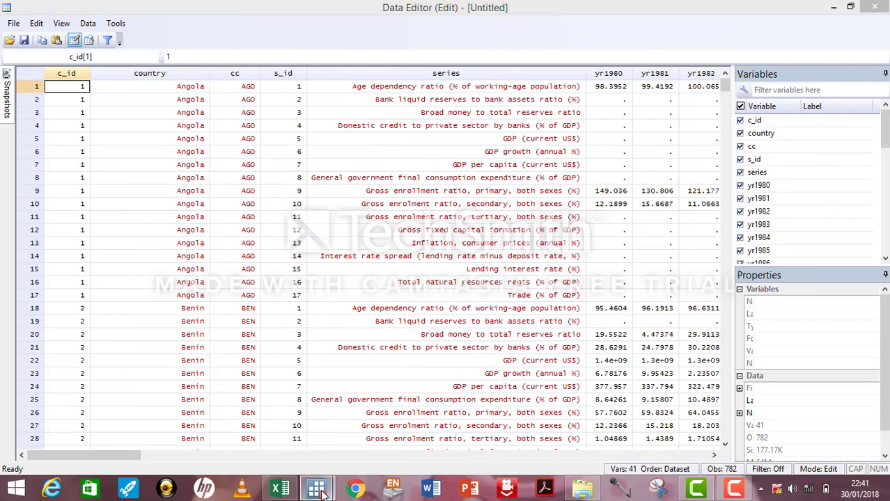
pyautogui.click(315, 488)
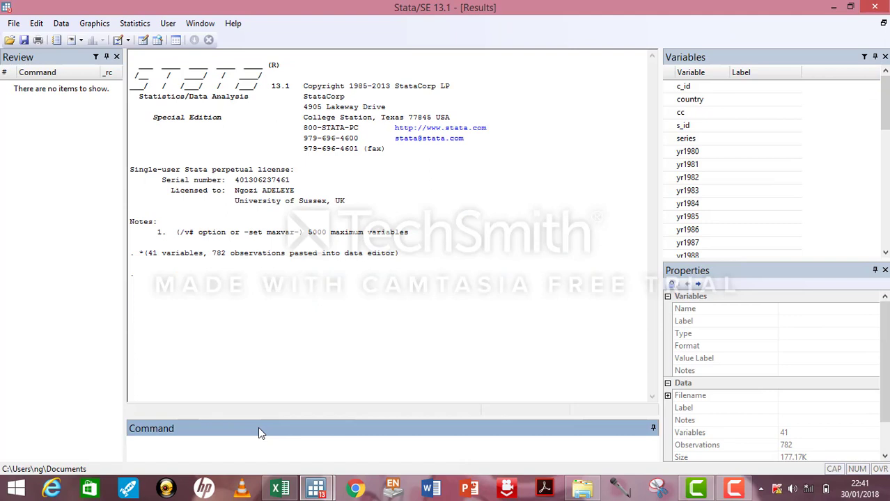
# Run reshape long yr, i(c_id s_id) j(year), yielding 28,152 observations
pyautogui.write('reshape long yr,')
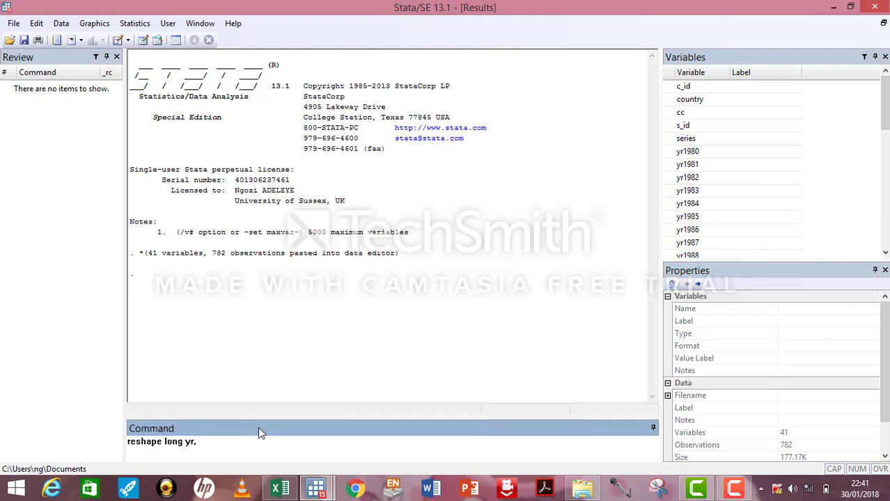
pyautogui.write('i(c')
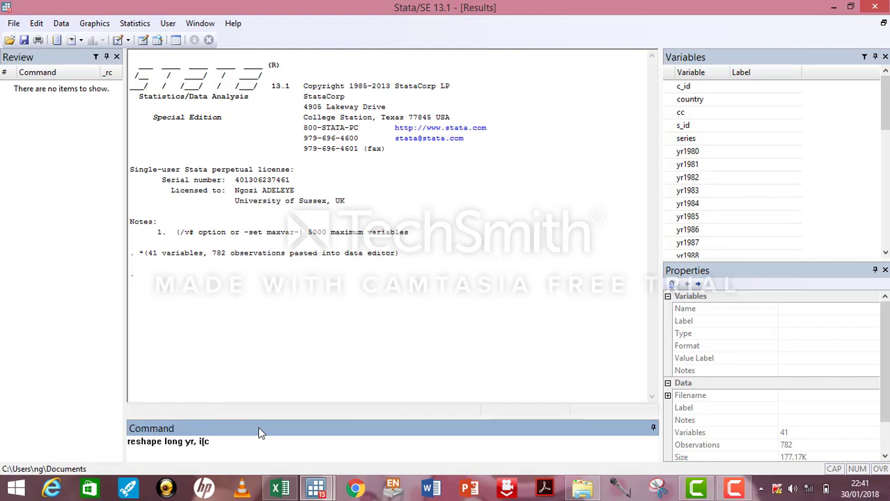
pyautogui.write('_id')
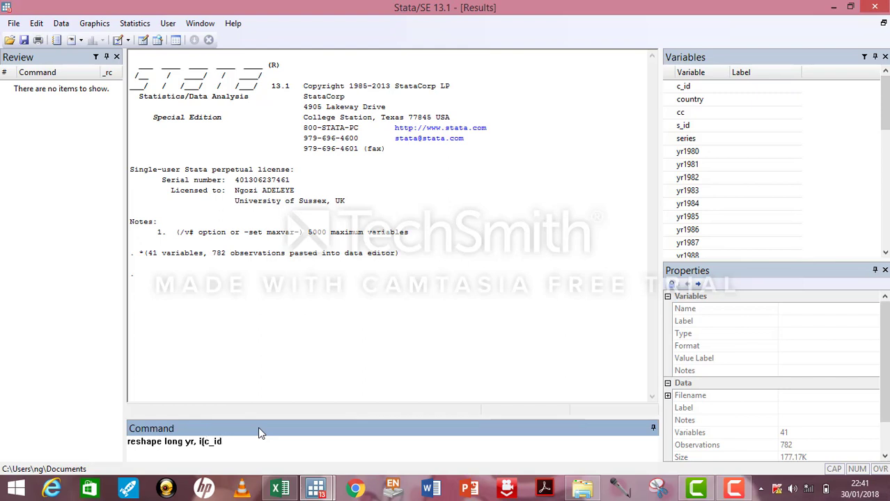
pyautogui.write('s-id')
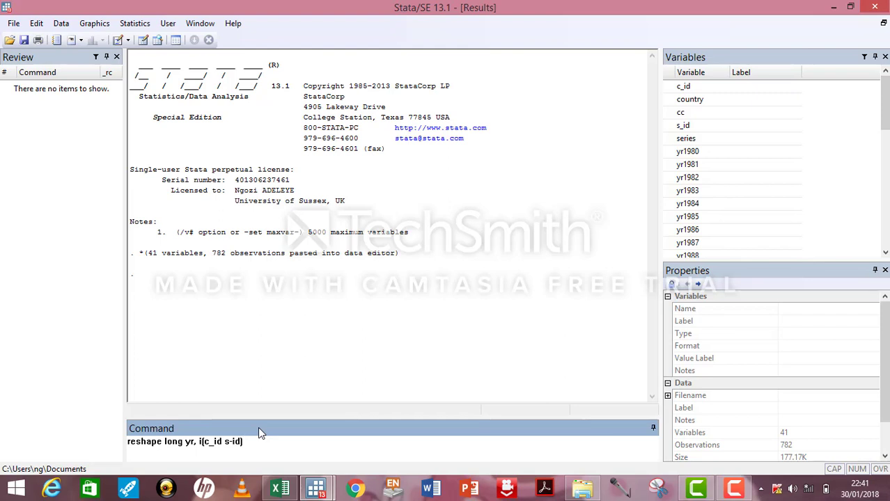
pyautogui.press('BackSpace')
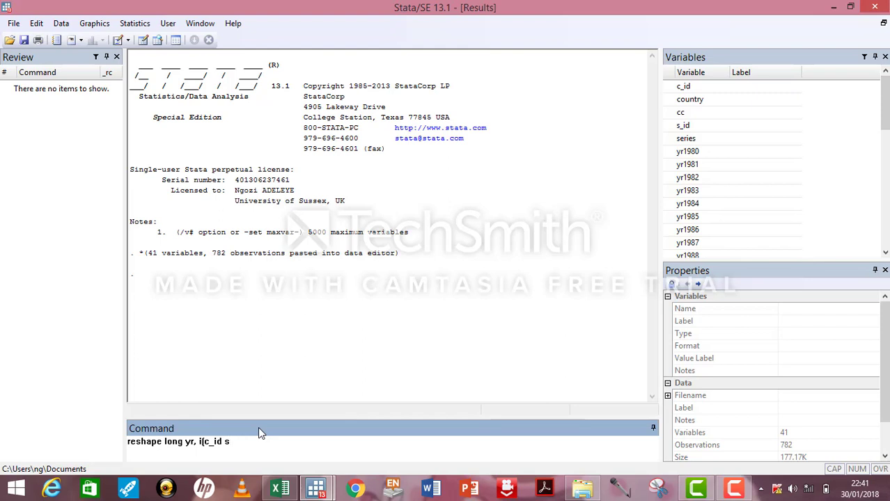
pyautogui.write('_id) j(year')
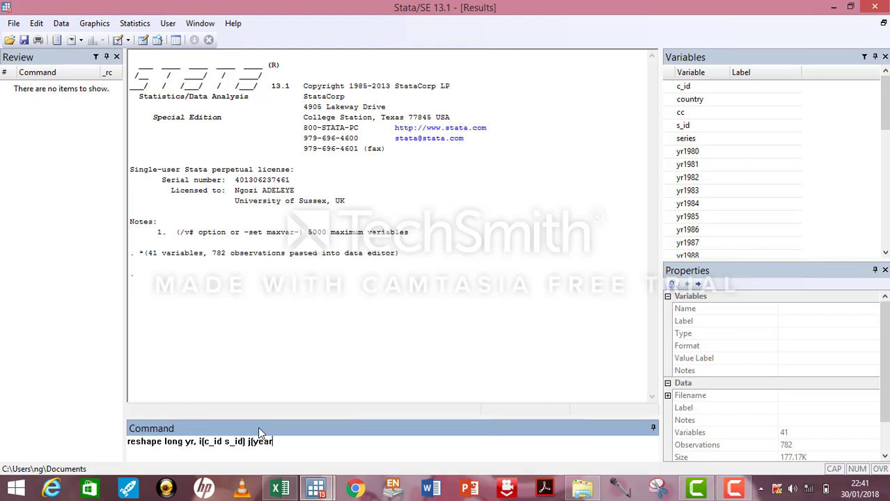
pyautogui.press('Return')
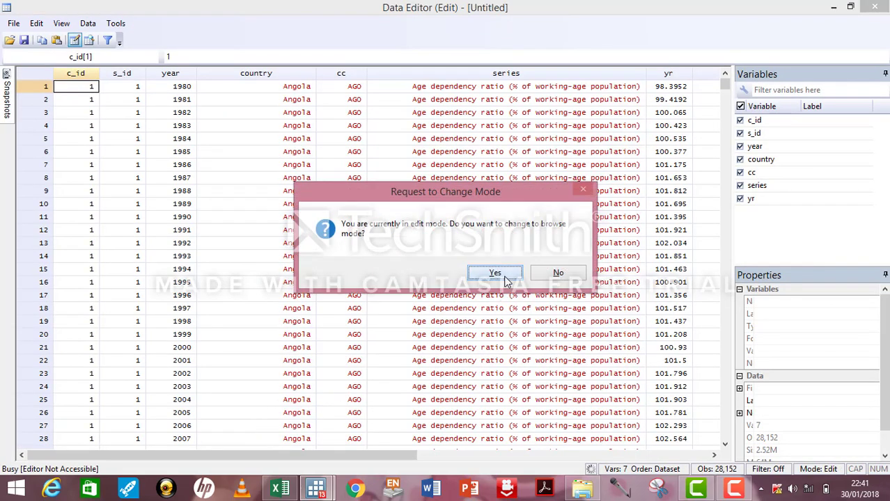
# Switch the Data Editor to Browse mode to view the long data
pyautogui.click(495, 272)
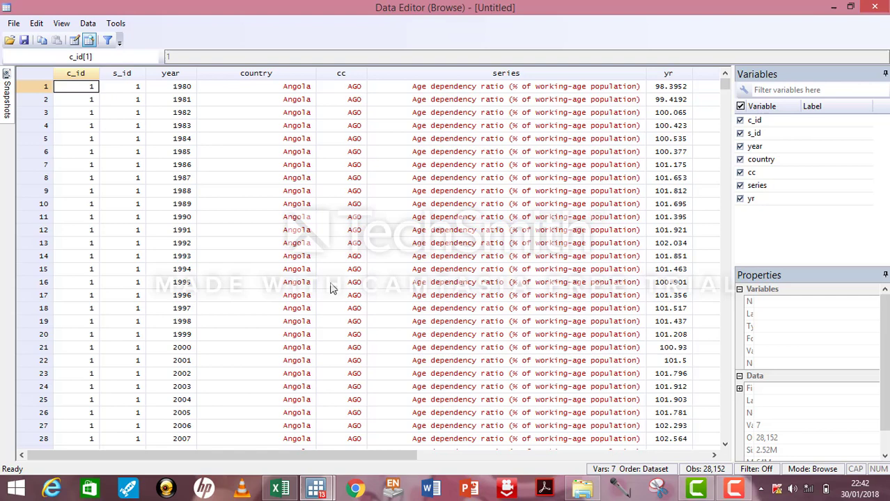
pyautogui.moveTo(516, 155)
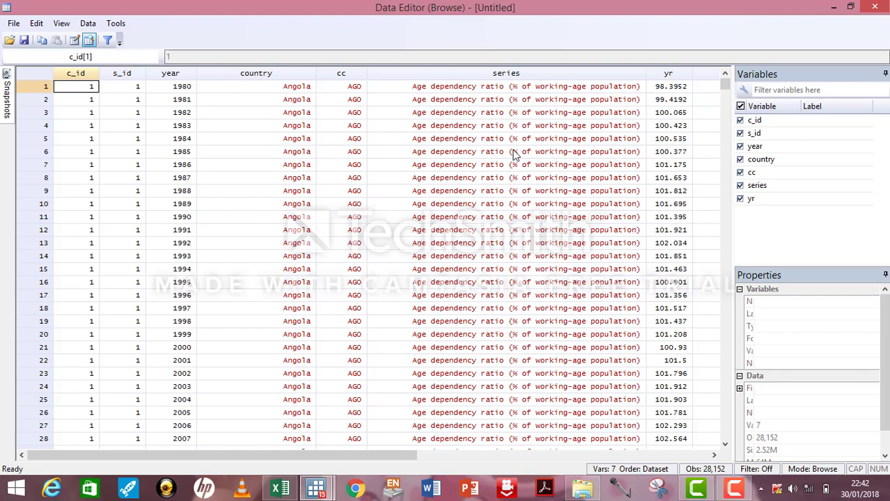
pyautogui.moveTo(458, 185)
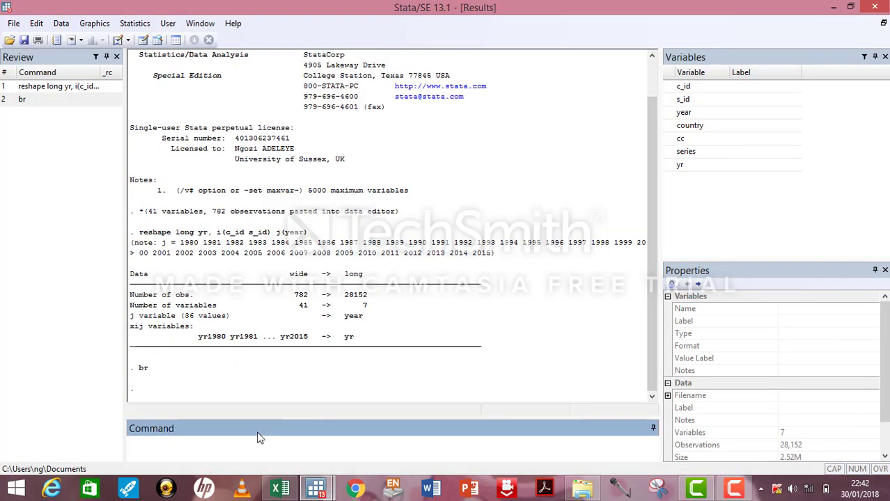
# Drop series, then run reshape wide yr, i(c_id year) j(s_id) to get yr1–yr17
pyautogui.write('drop ser')
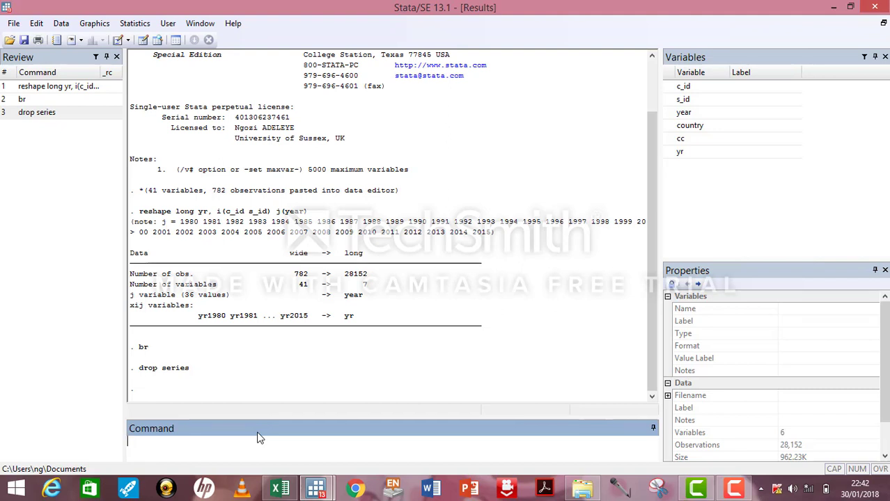
pyautogui.write('reshape wide yr')
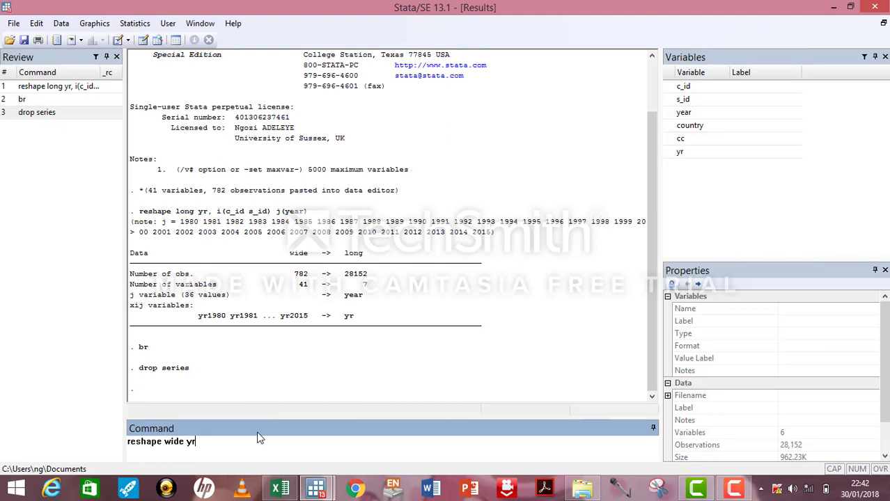
pyautogui.write(', i(c_id y')
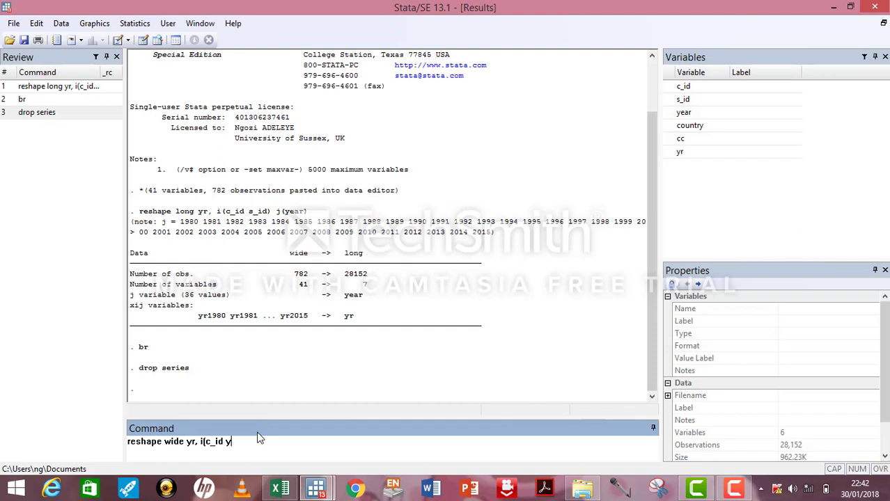
pyautogui.write('ear)')
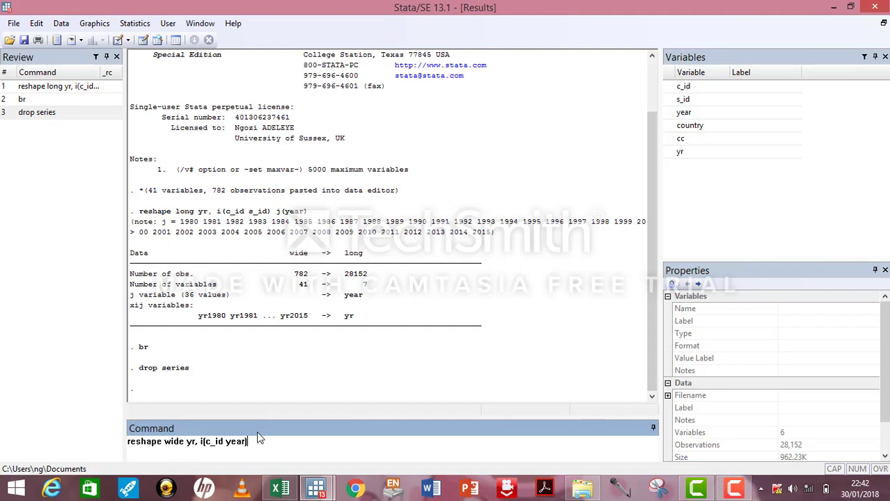
pyautogui.write('j(')
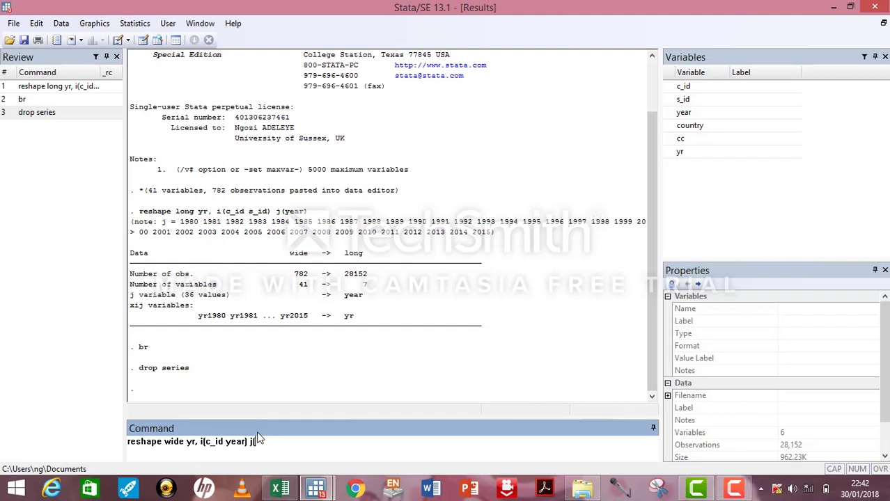
pyautogui.write('s_id')
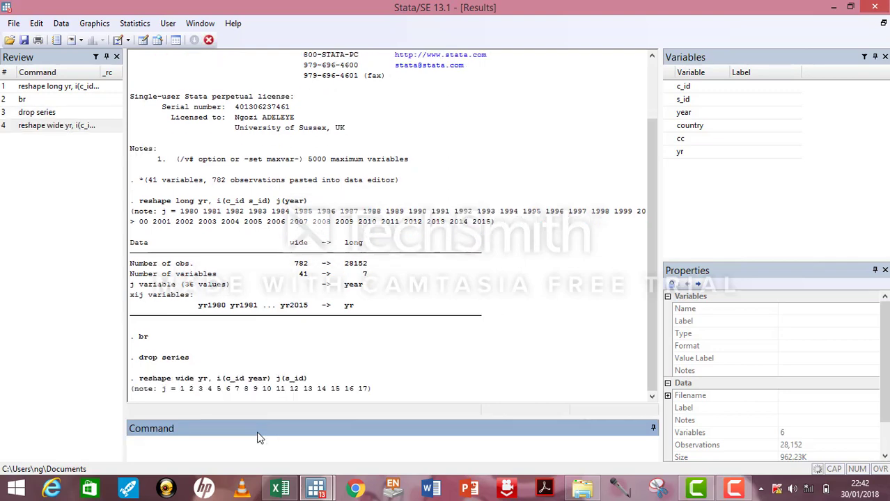
pyautogui.press('Return')
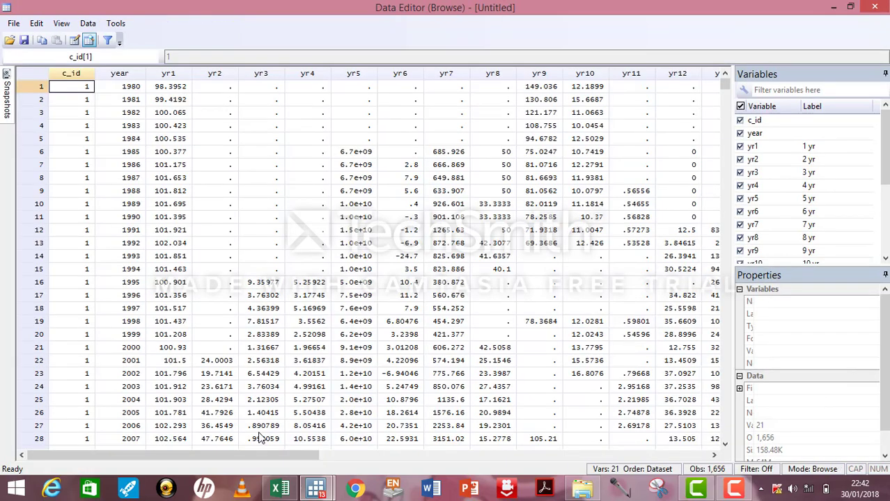
pyautogui.moveTo(711, 456)
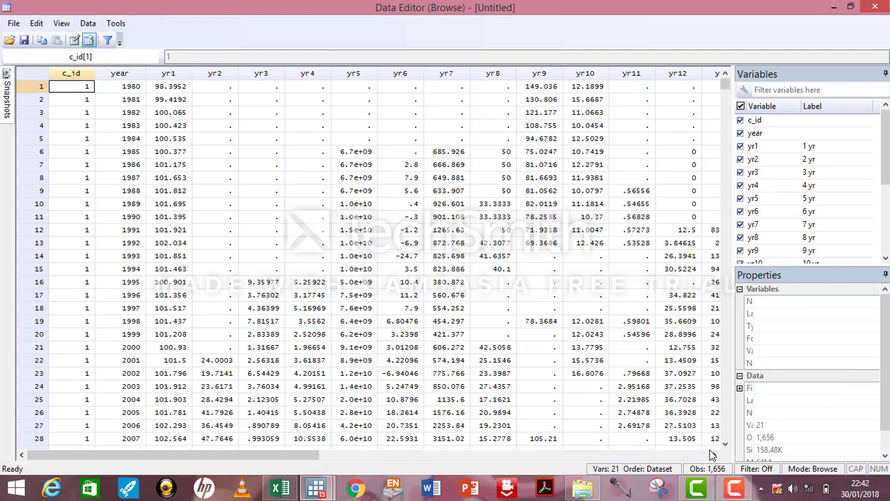
pyautogui.moveTo(536, 385)
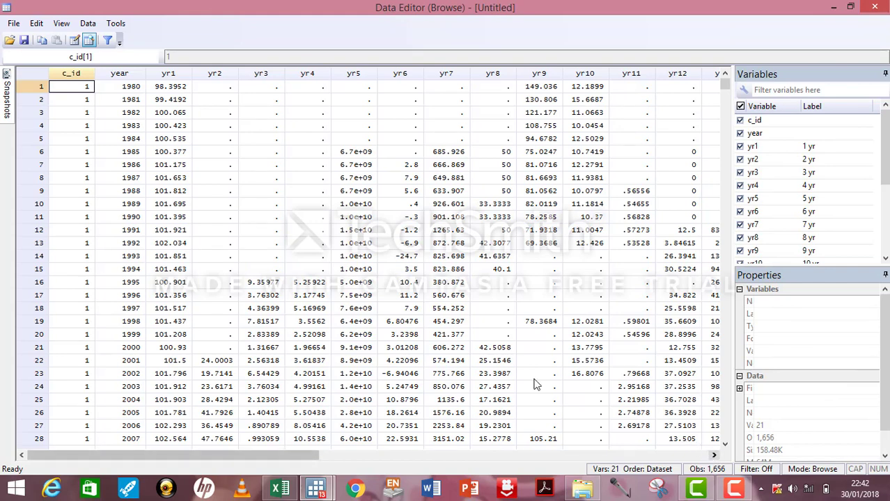
pyautogui.moveTo(132, 97)
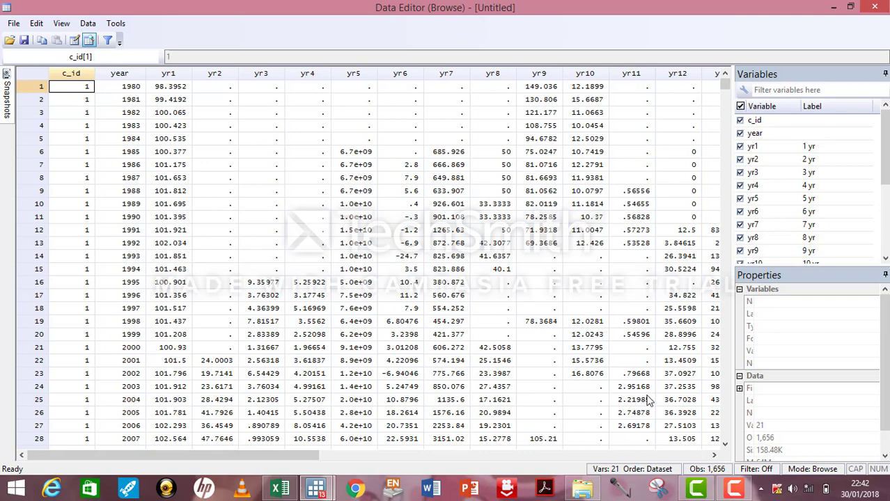
pyautogui.hscroll(3)
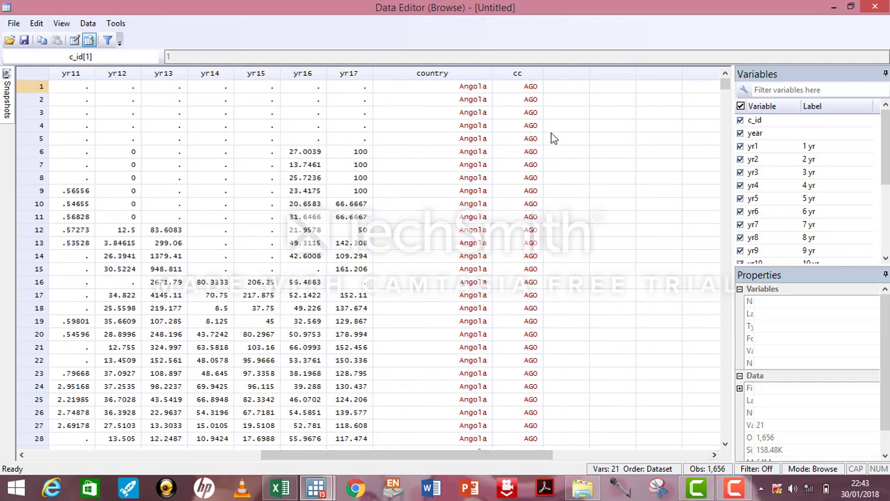
pyautogui.moveTo(493, 199)
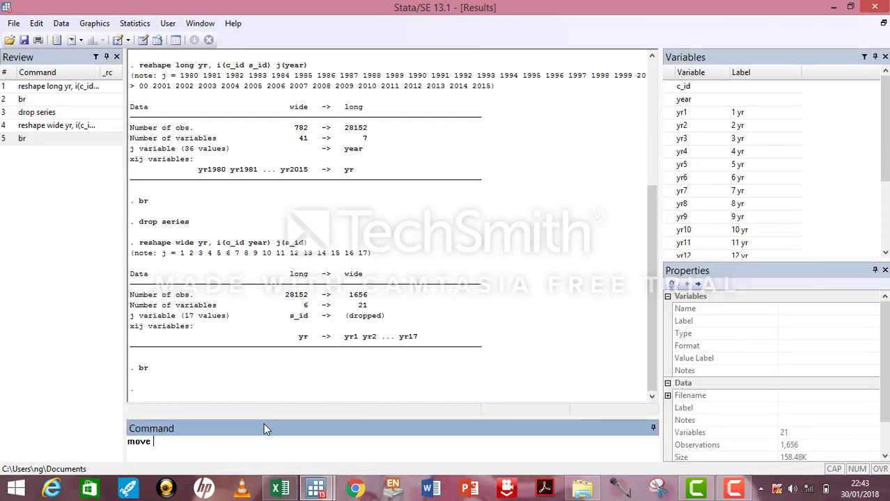
# Move country ahead of year and browse to check the column order
pyautogui.write('countryr')
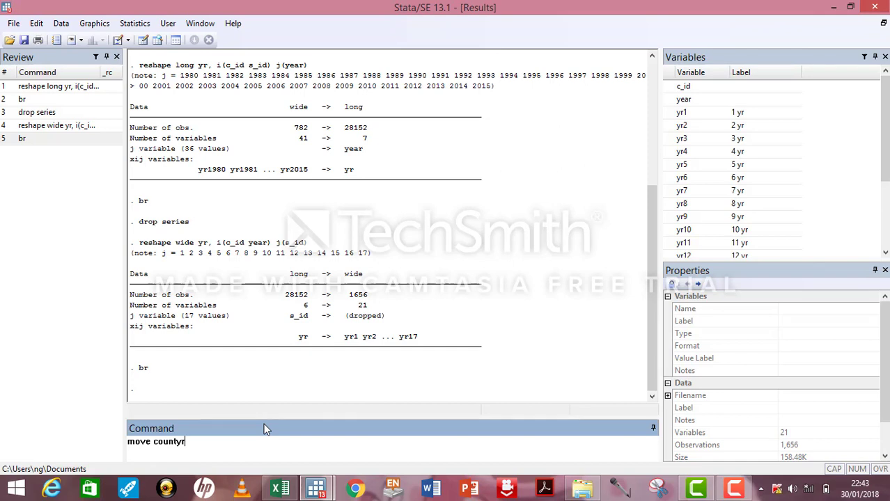
pyautogui.press('Backspace')
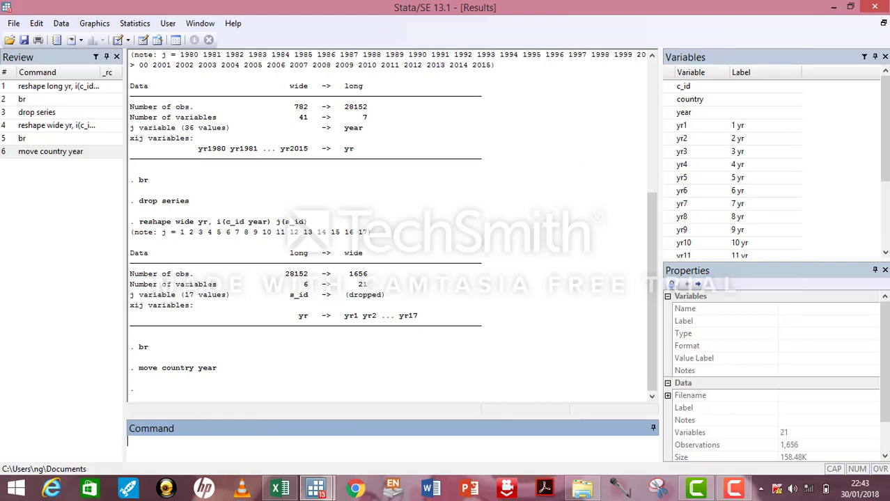
pyautogui.write('br')
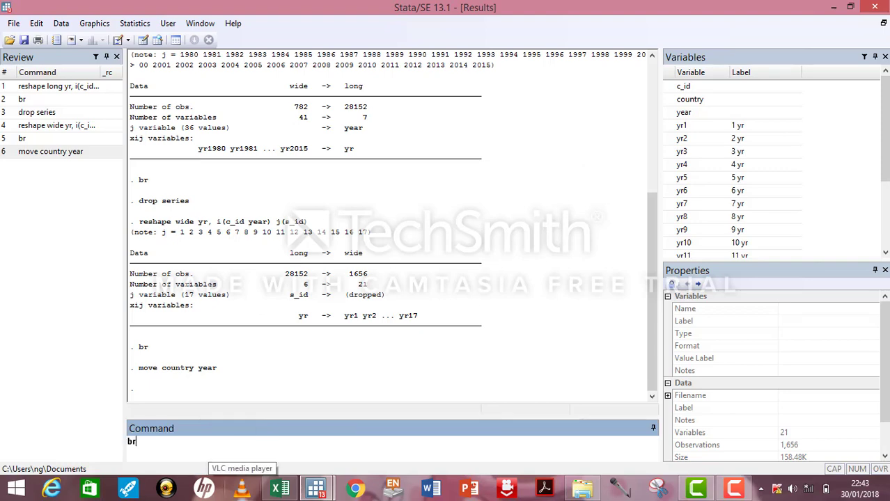
pyautogui.press('Return')
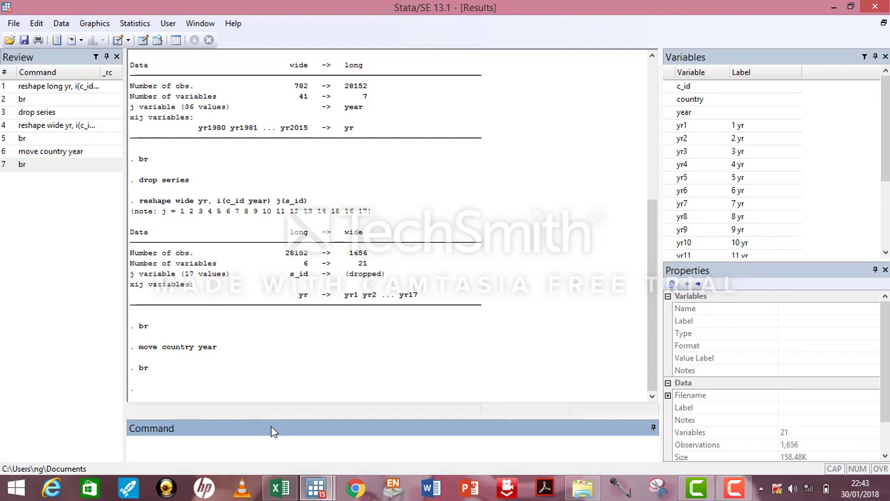
# Move cc ahead of year and browse the reordered data
pyautogui.write('move')
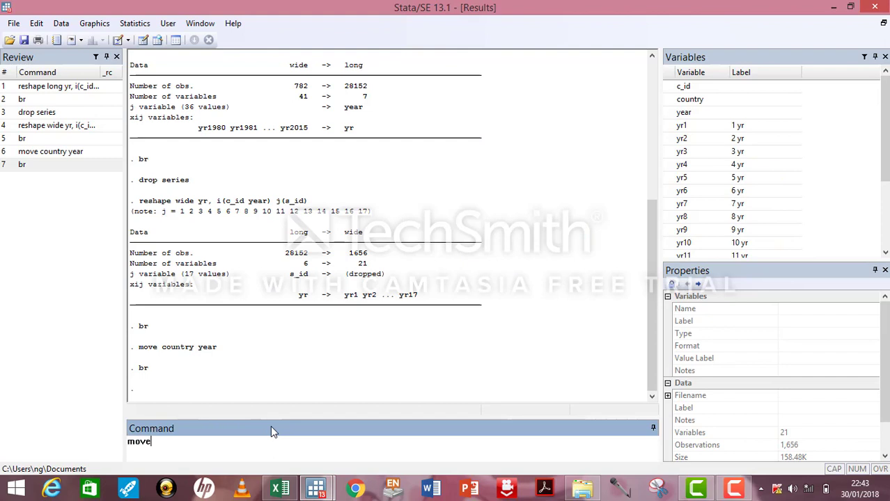
pyautogui.write('cc ye')
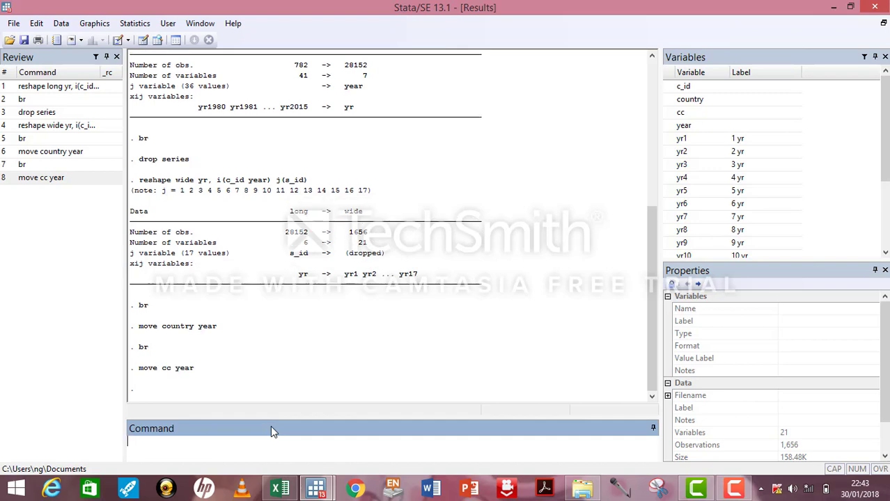
pyautogui.write('br')
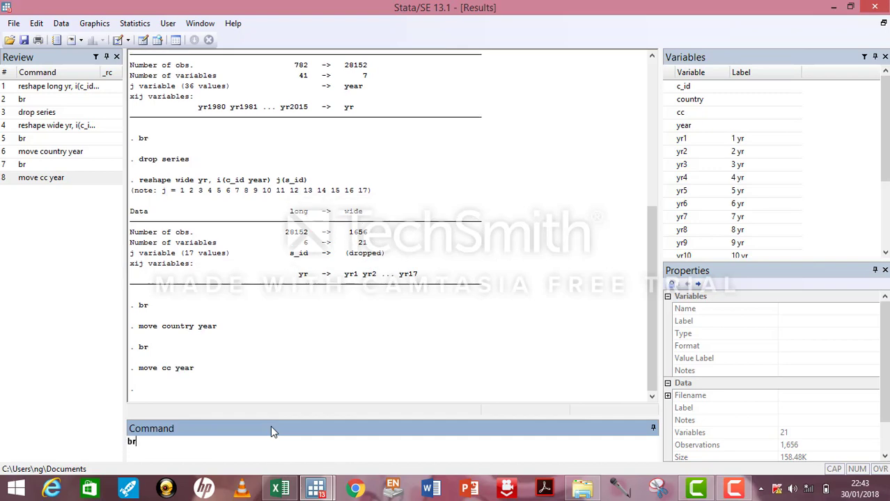
pyautogui.press('Return')
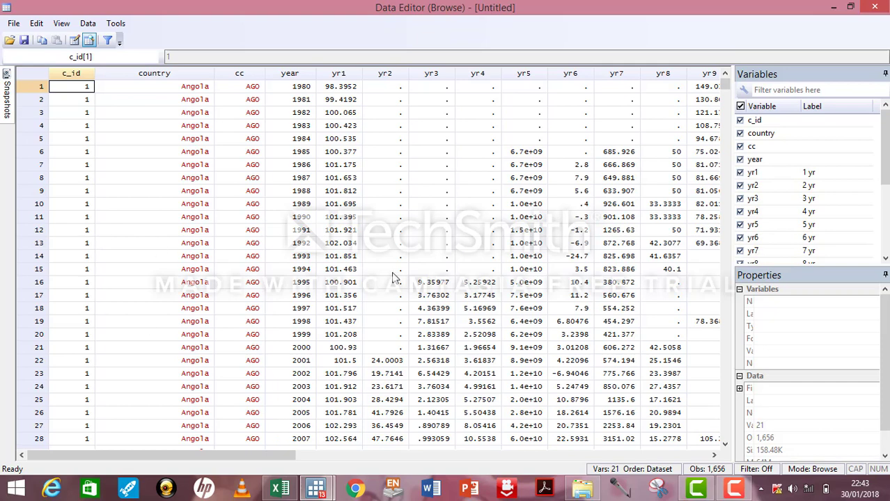
pyautogui.moveTo(205, 165)
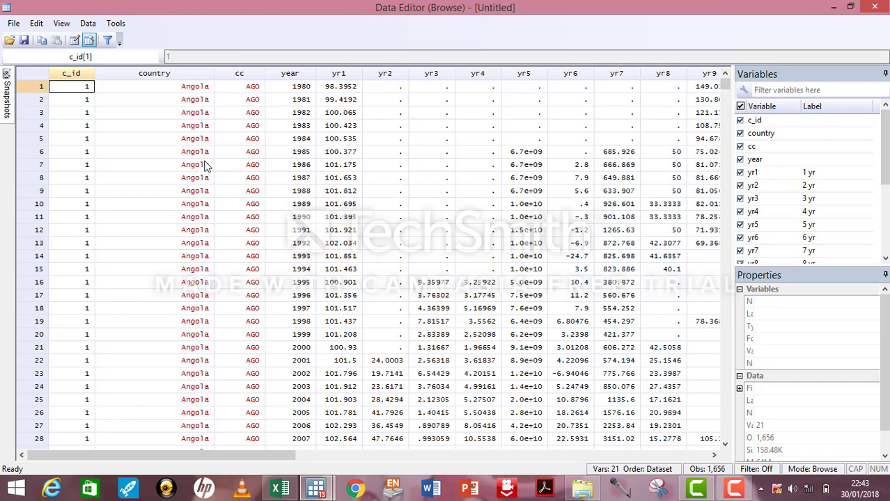
pyautogui.moveTo(212, 236)
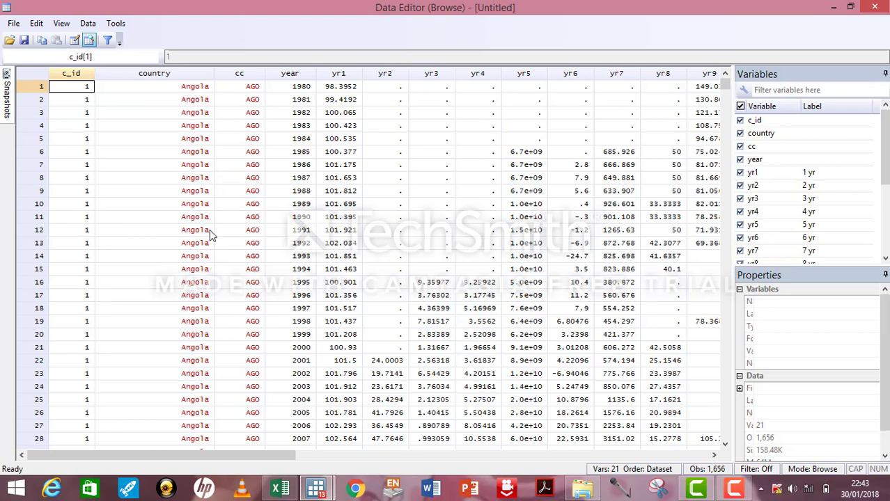
pyautogui.moveTo(326, 193)
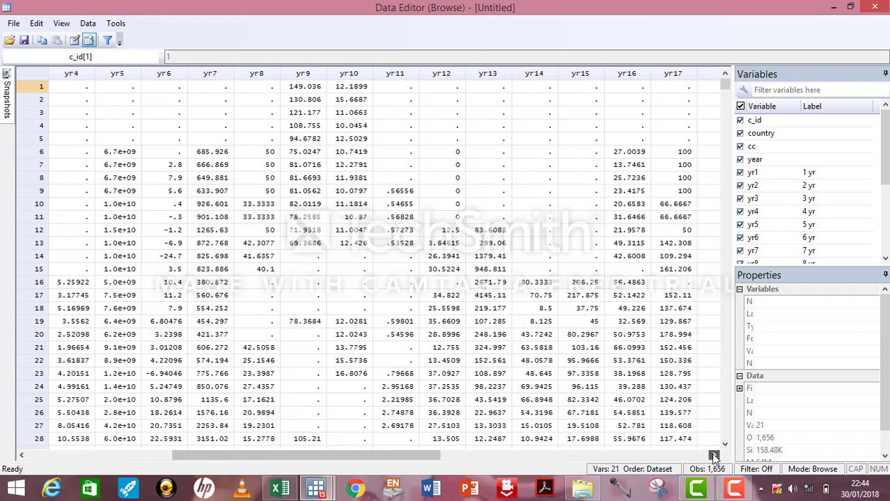
pyautogui.hscroll(3)
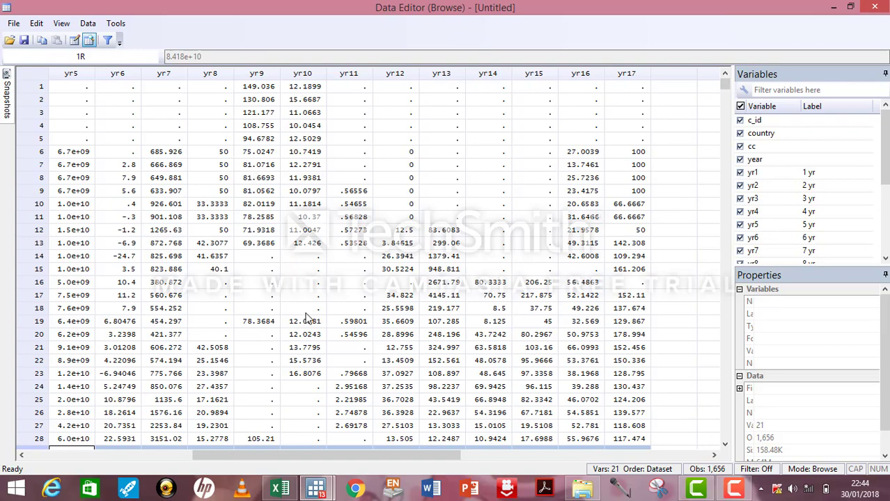
pyautogui.click(279, 487)
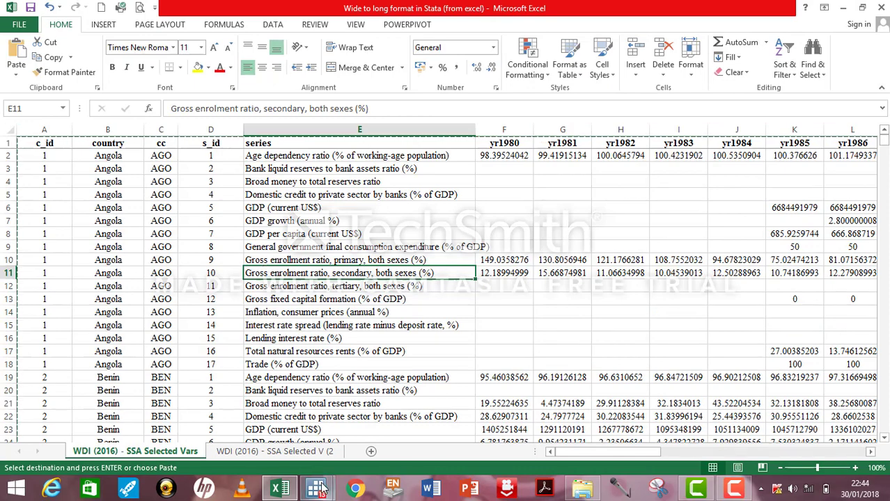
pyautogui.click(316, 488)
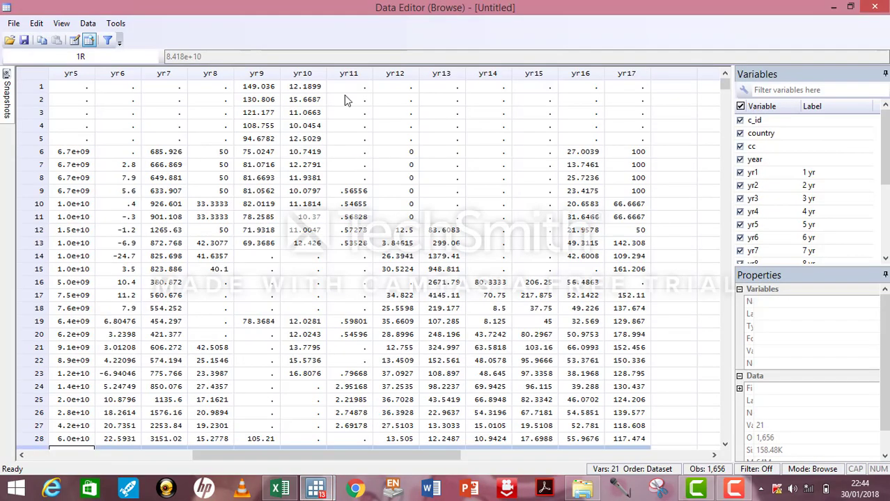
pyautogui.moveTo(338, 98)
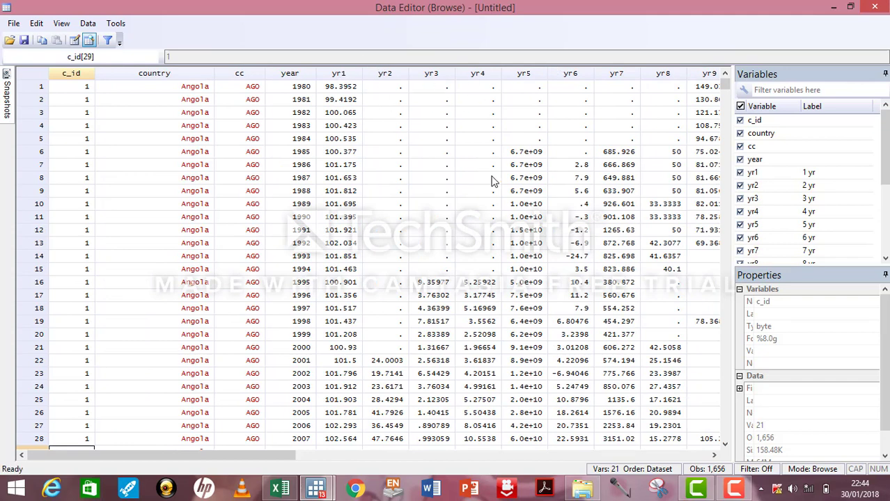
pyautogui.moveTo(319, 273)
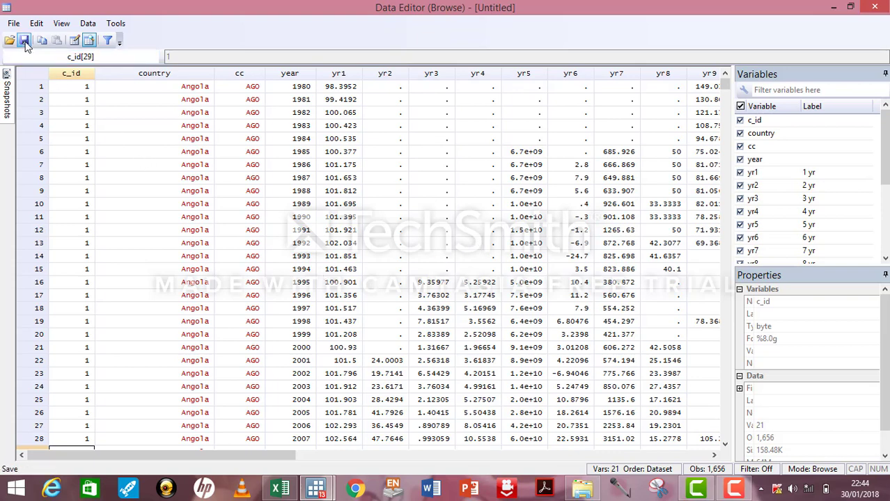
# Save the wide dataset under the file name SSA
pyautogui.click(25, 40)
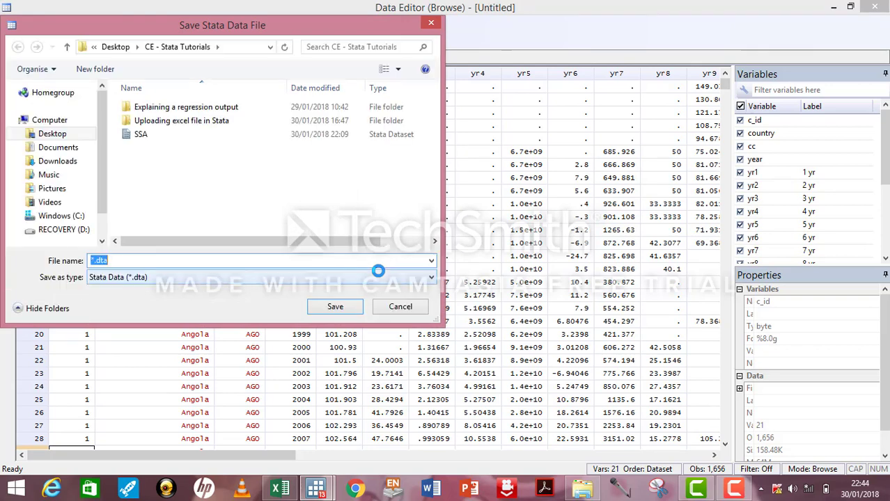
pyautogui.write('SSA')
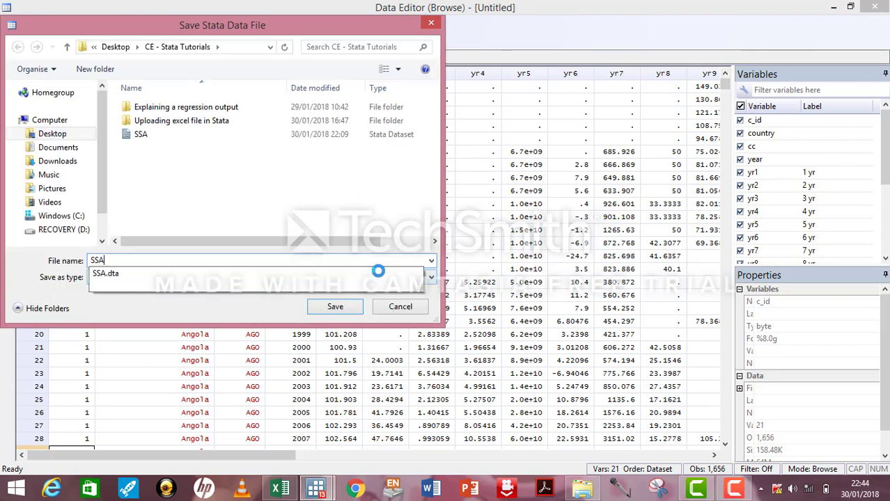
pyautogui.click(335, 306)
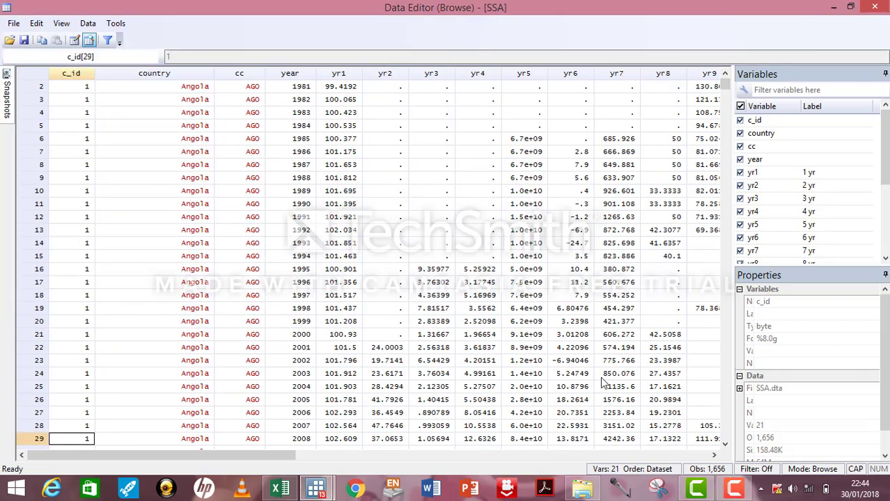
pyautogui.click(732, 487)
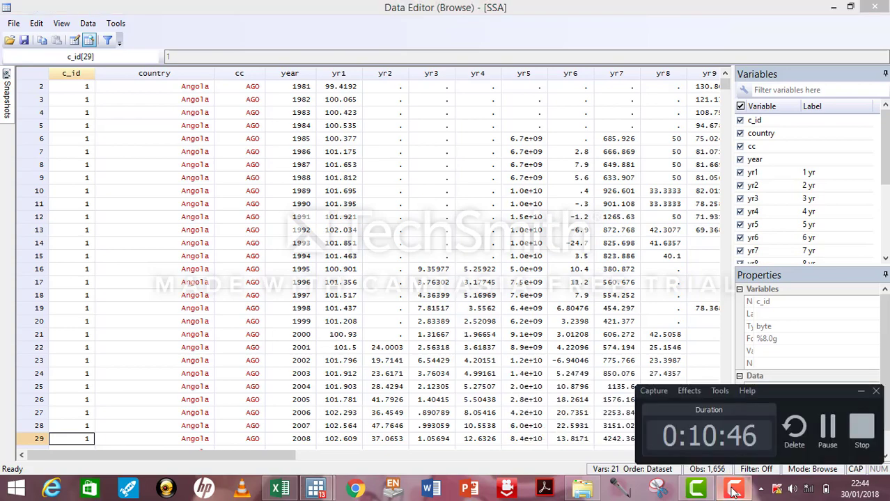